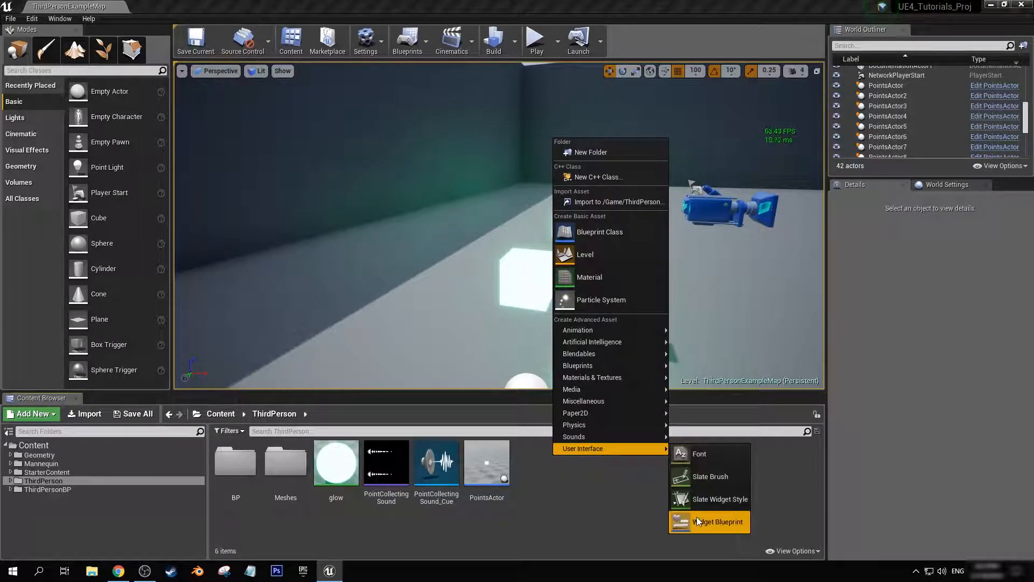
mouse_move(574, 499)
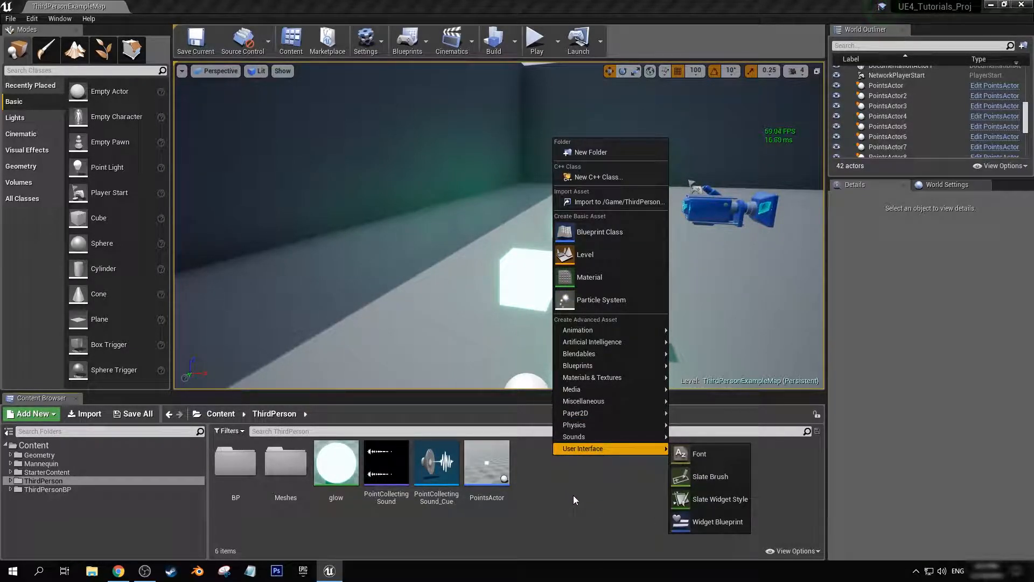
- Add a User Interface Widget Blueprint called PlayerHUD to the ThirdPerson content folder
click(719, 521)
text(PlayerHUD)
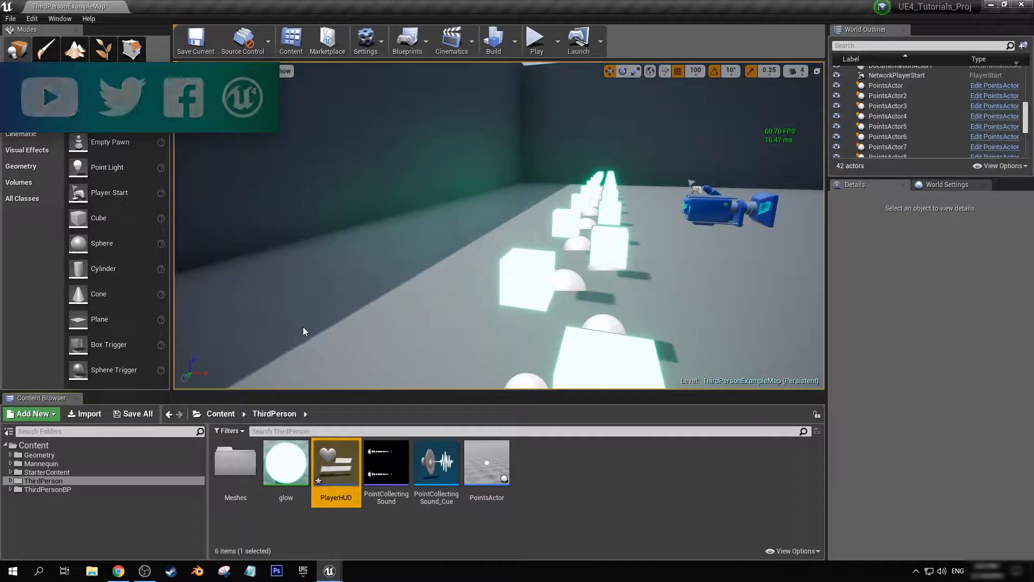
- Open PlayerHUD, anchor its text block top-centre and set the font size to 50
double_click(336, 461)
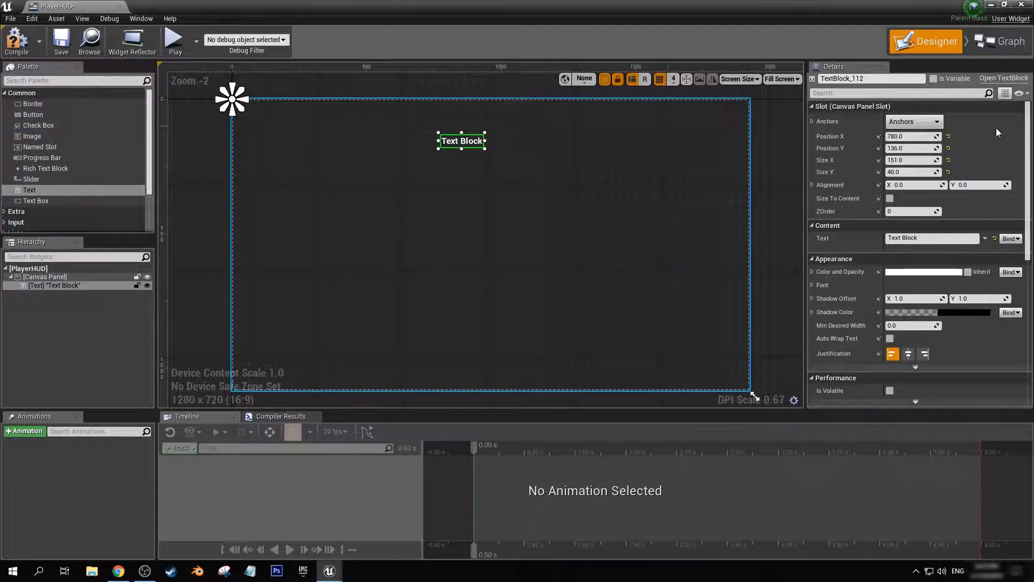
click(935, 122)
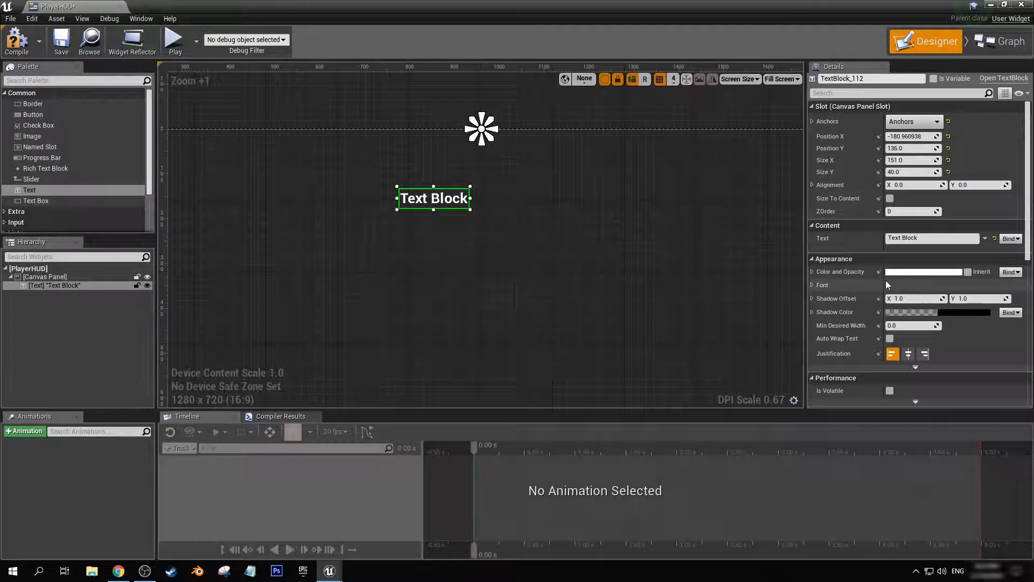
scroll(down, 3)
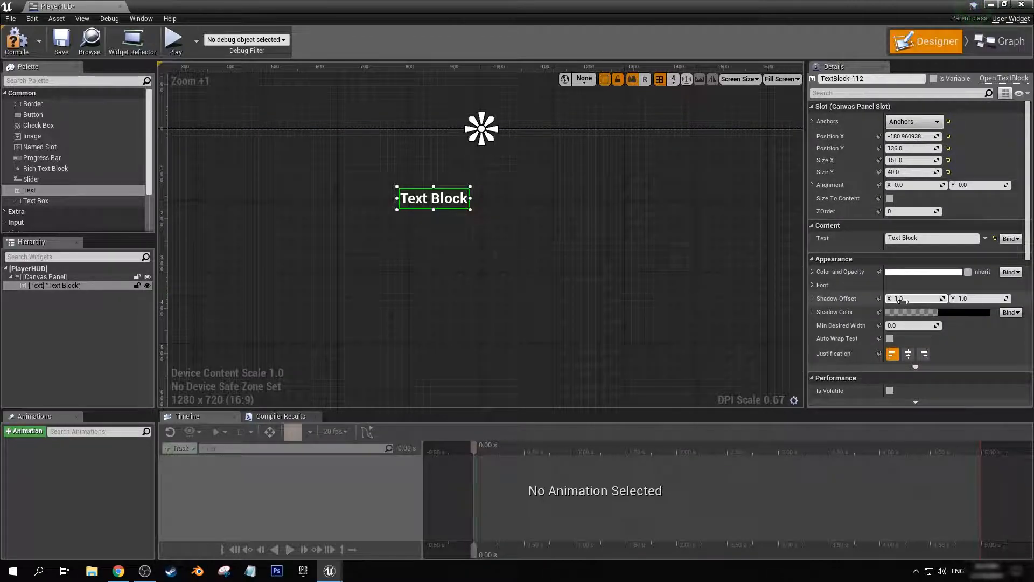
click(813, 284)
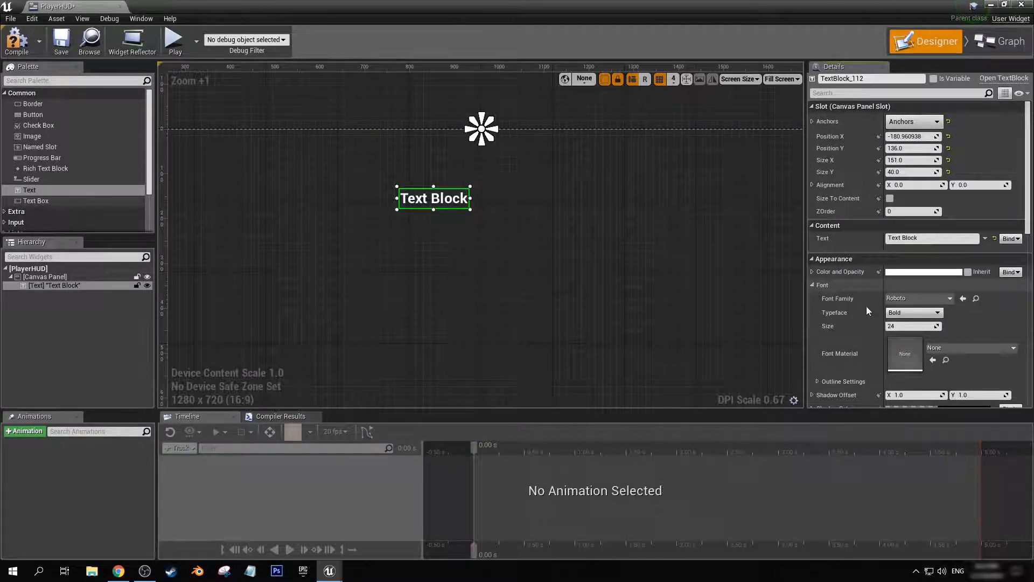
click(911, 326)
text(50)
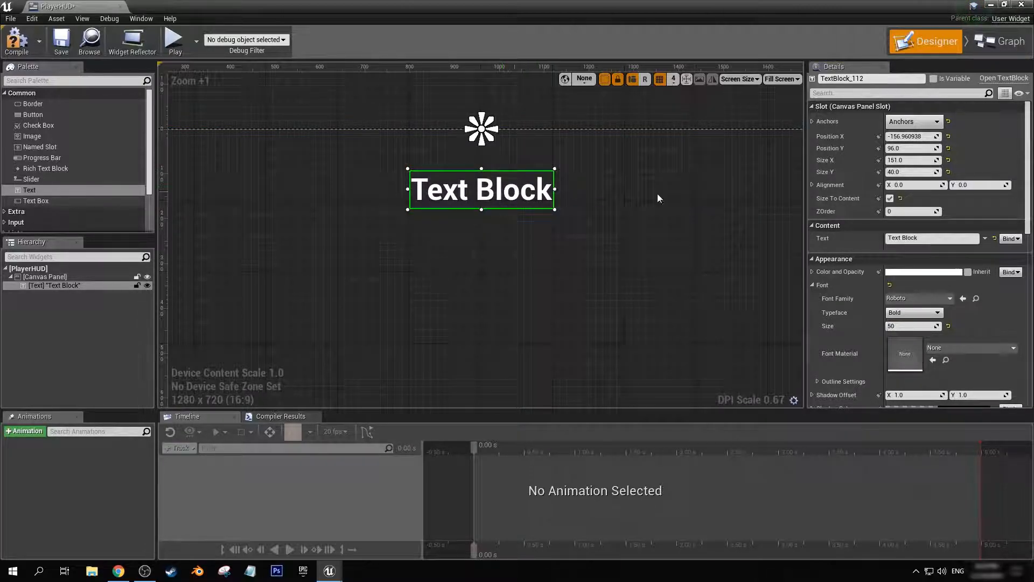
- Make the text block a variable named ScoreVariable
scroll(down, 3)
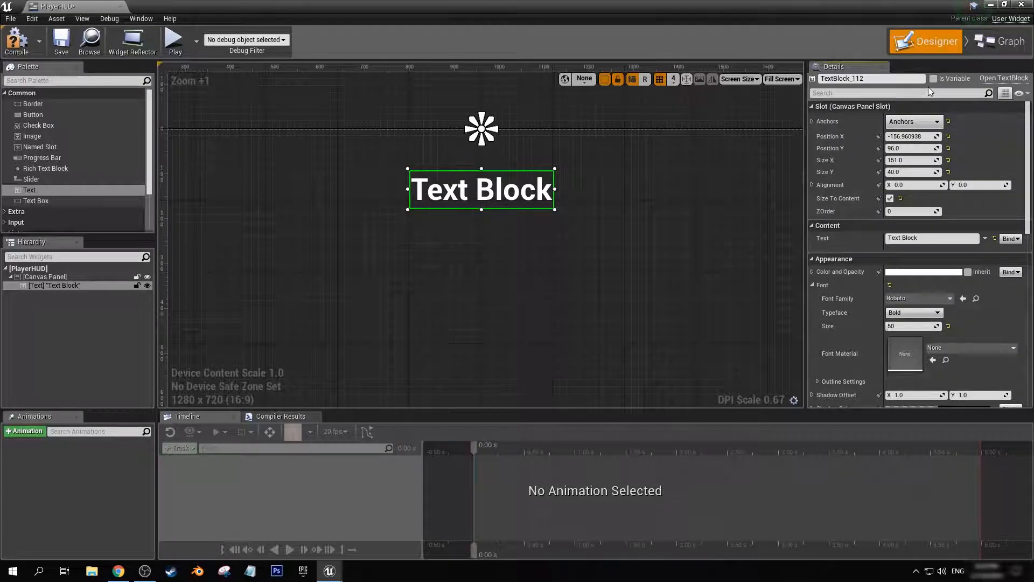
click(867, 77)
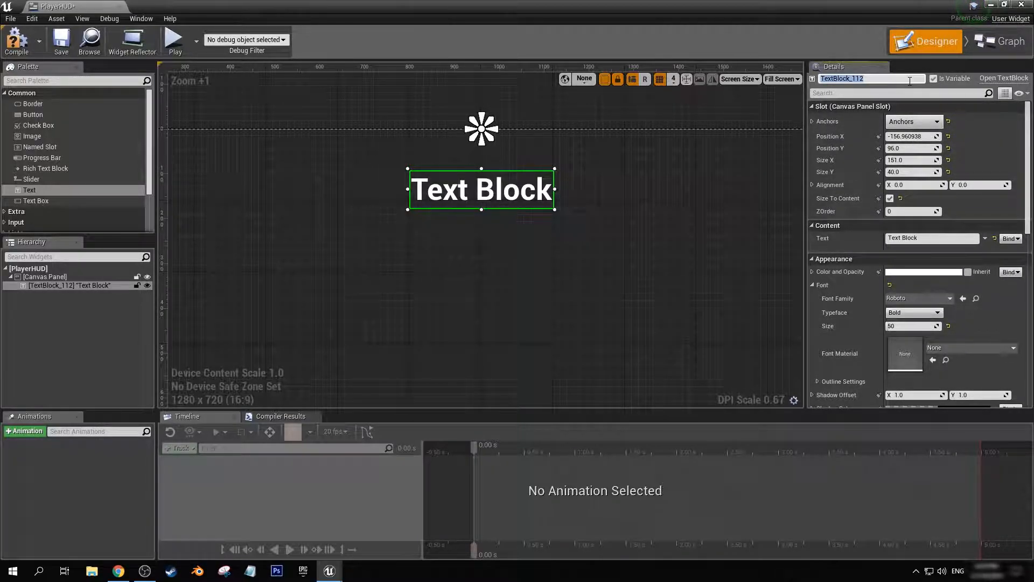
text(ScoreV)
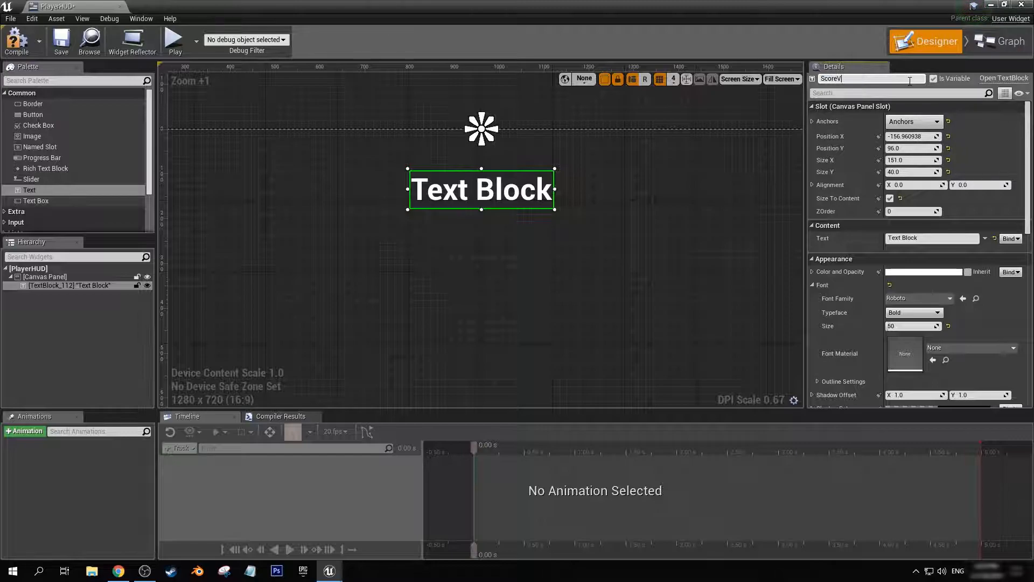
text(ariable)
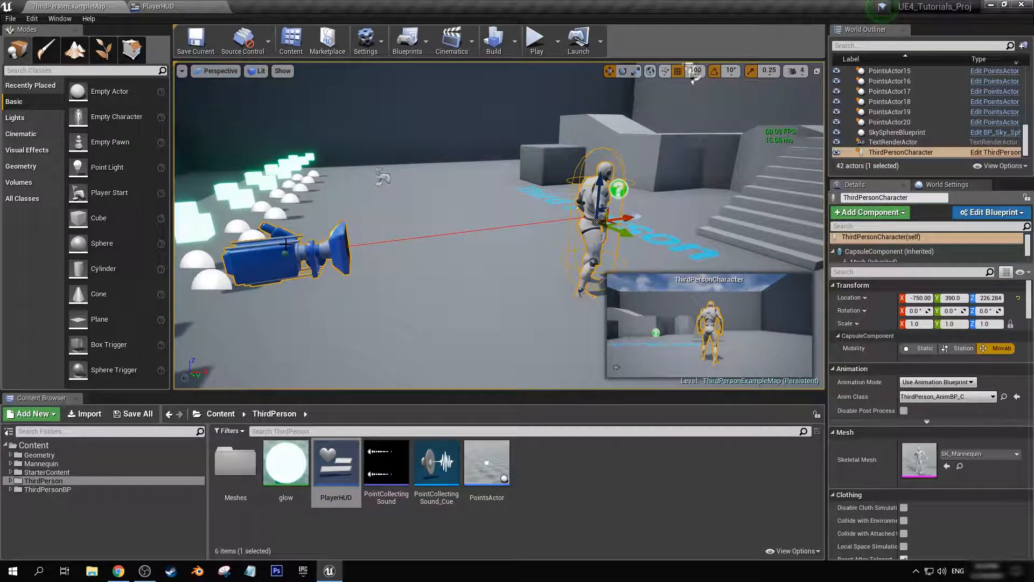
mouse_move(983, 152)
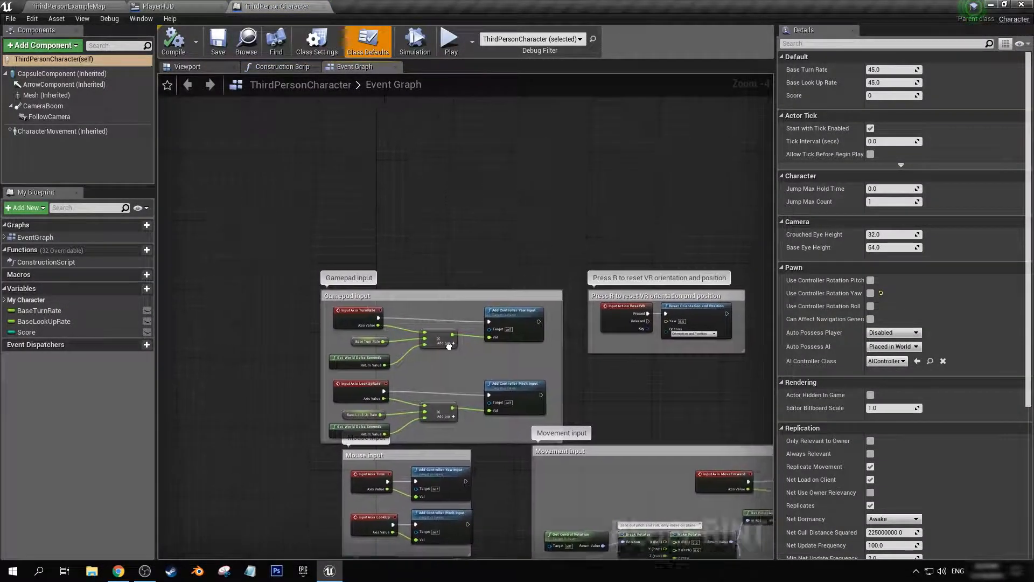
- Add an Event BeginPlay node to the ThirdPersonCharacter event graph, found by searching 'event be'
scroll(down, 3)
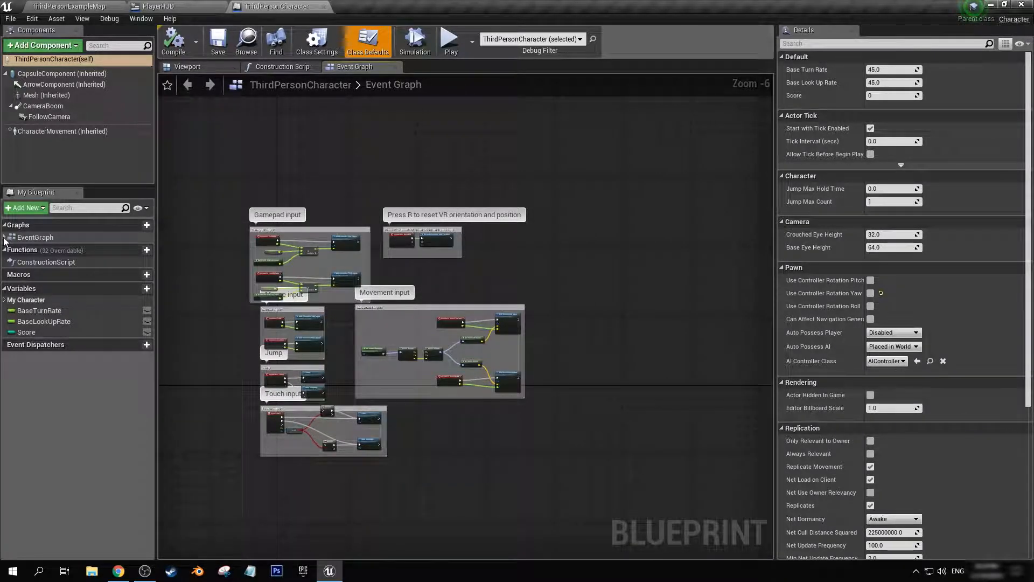
click(4, 237)
text(e)
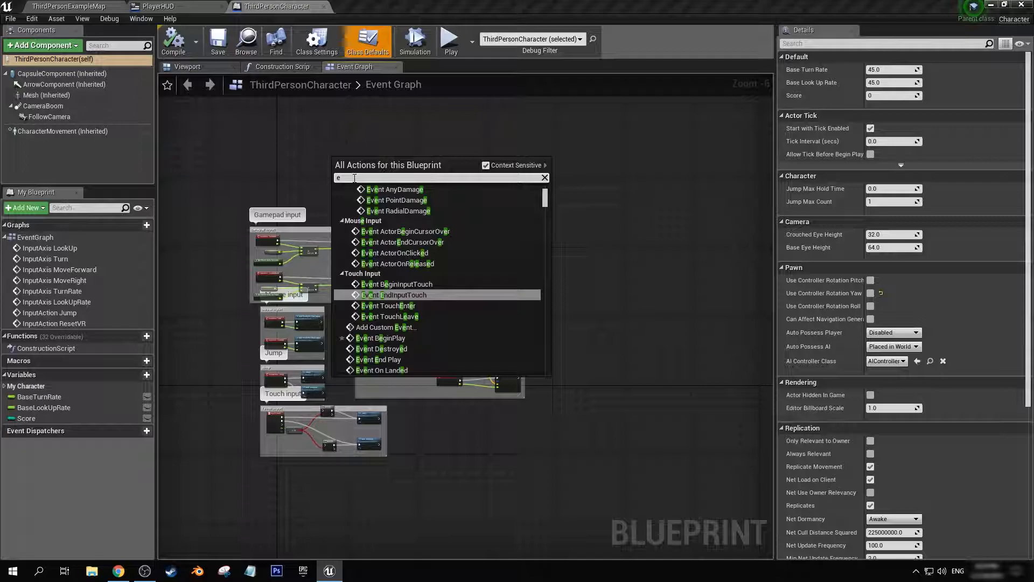
text(vent be)
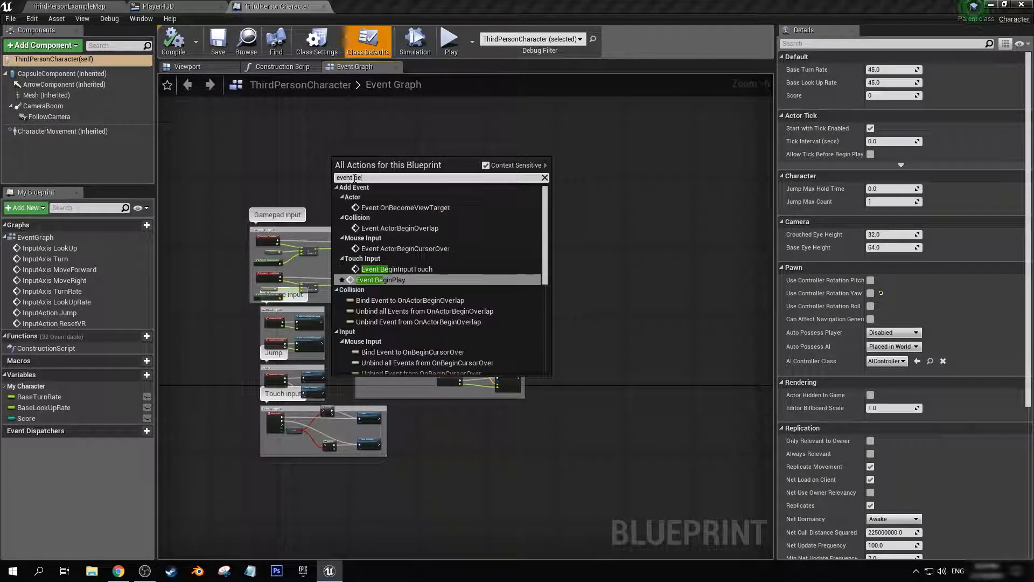
click(380, 280)
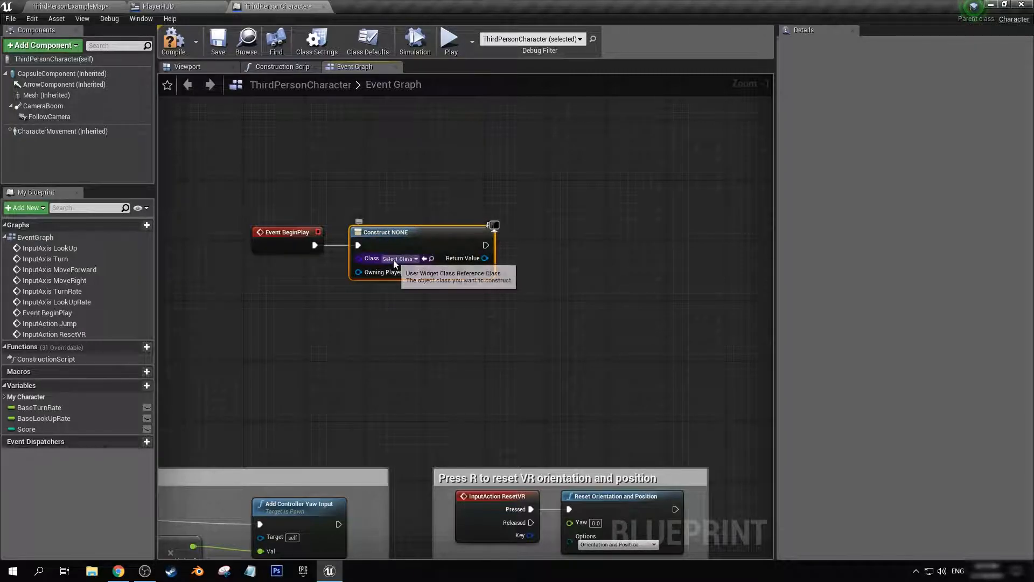
- Set Create Widget's class to PlayerHUD, connect an Add to Viewport node, and save the blueprint
click(398, 258)
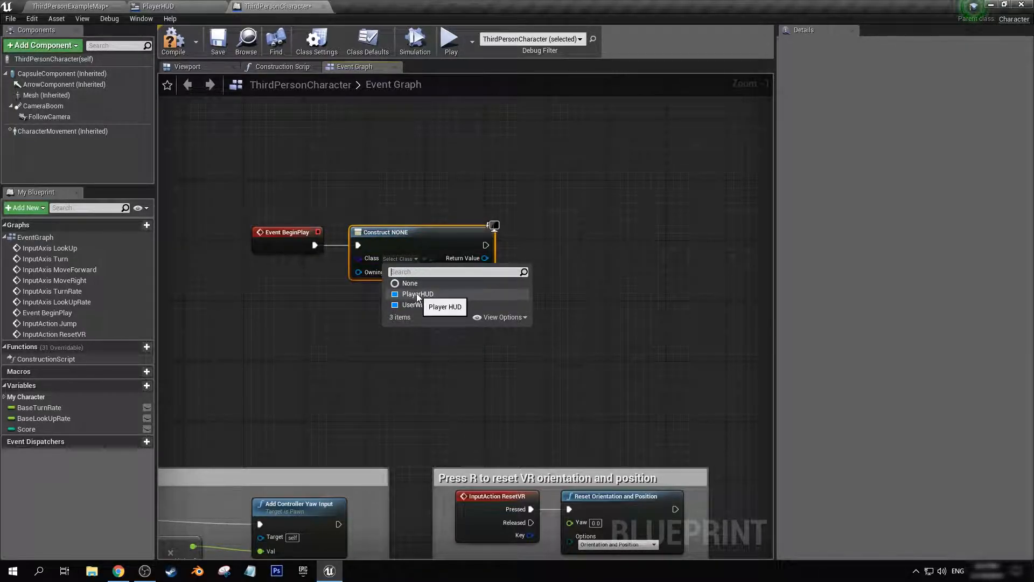
click(417, 293)
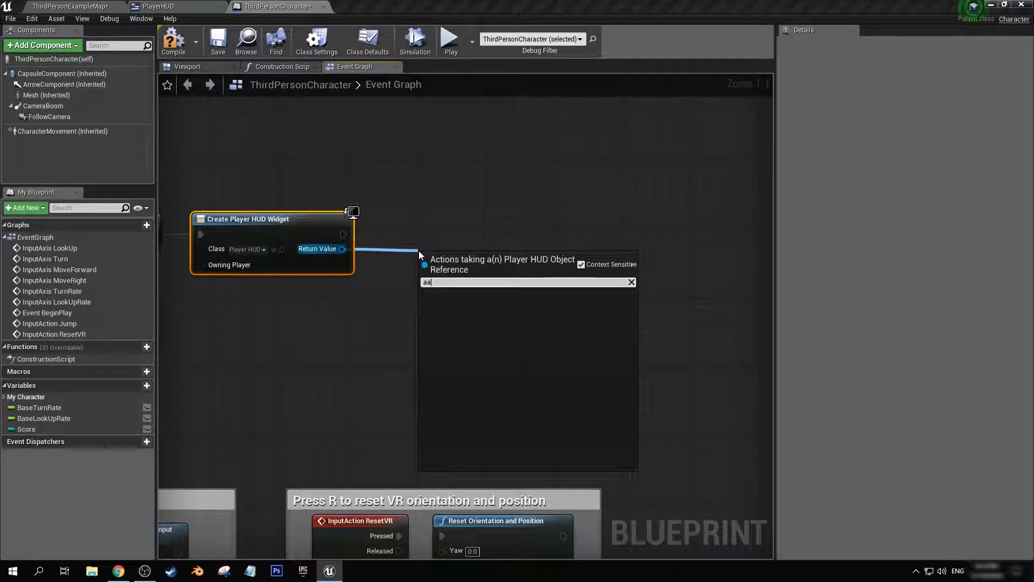
text(add to)
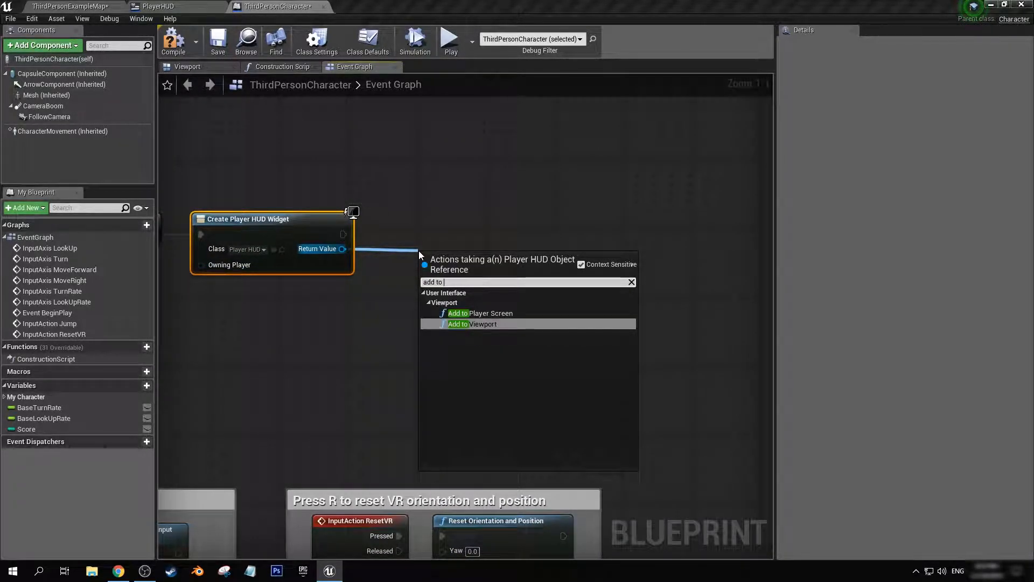
mouse_move(481, 313)
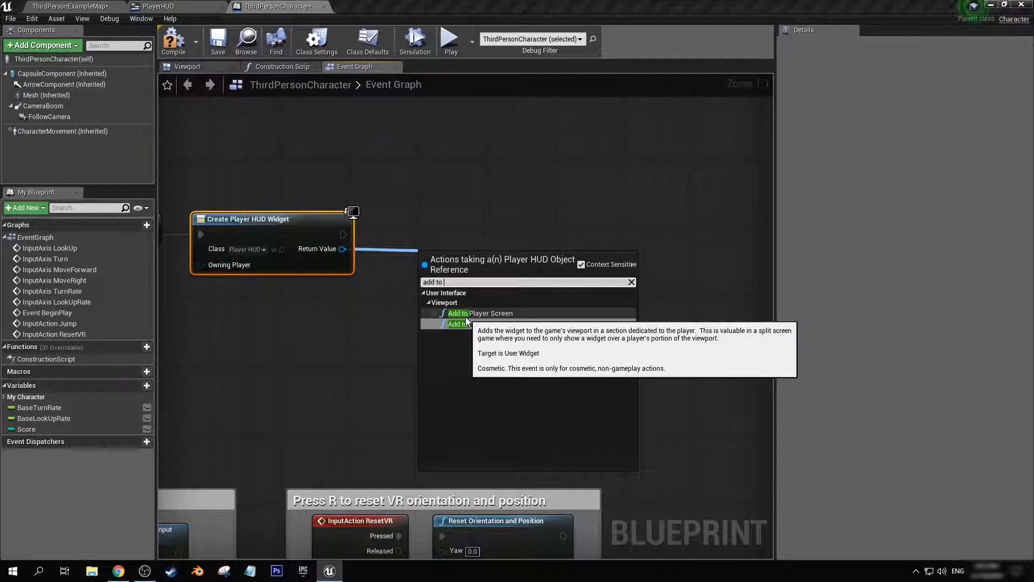
mouse_move(477, 317)
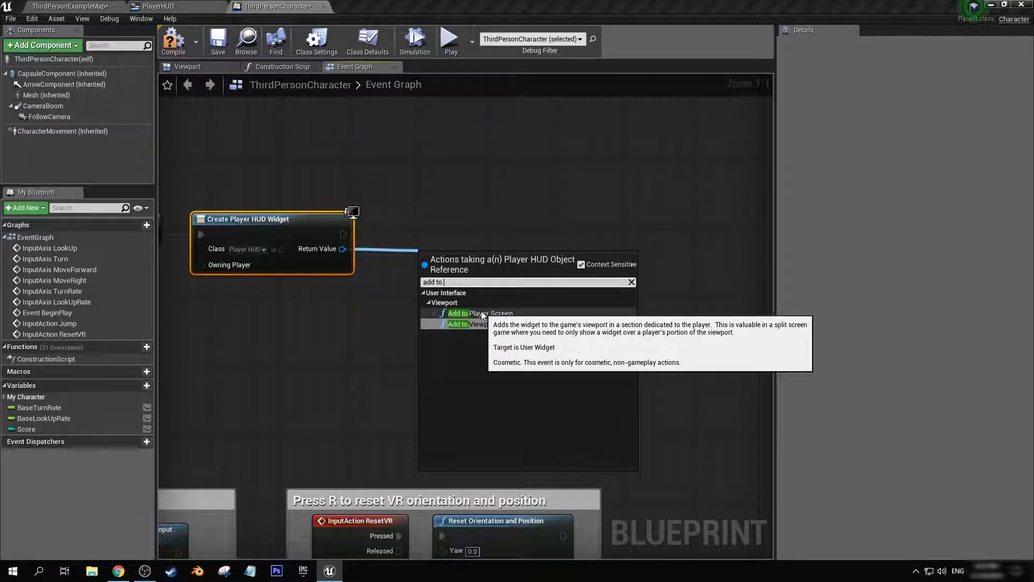
mouse_move(482, 324)
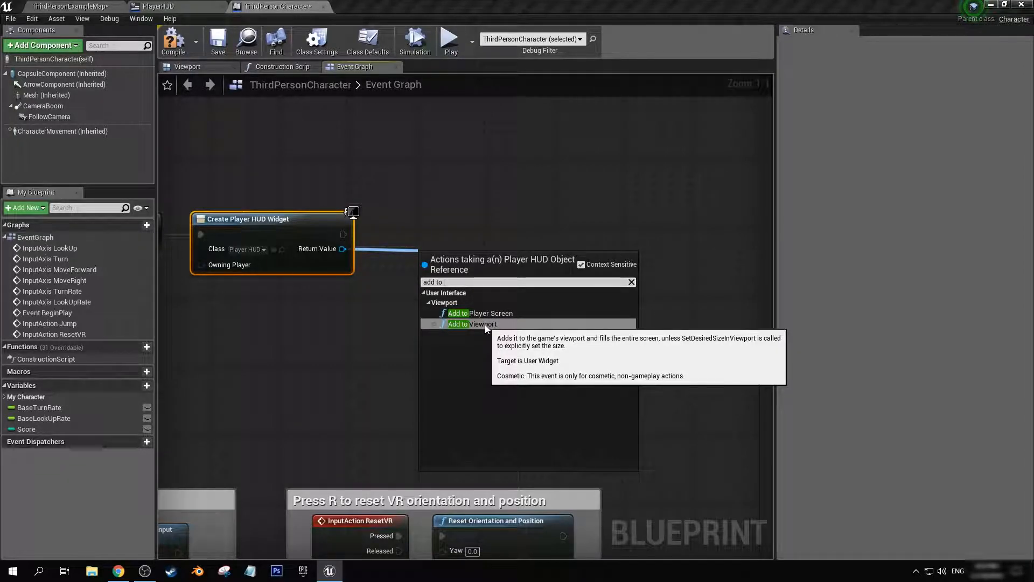
click(482, 324)
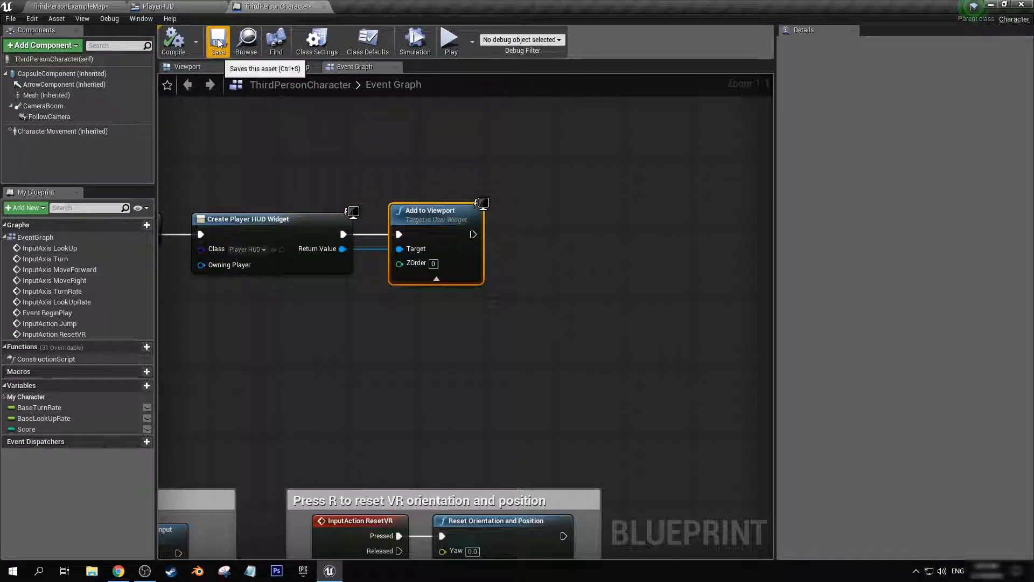
click(450, 39)
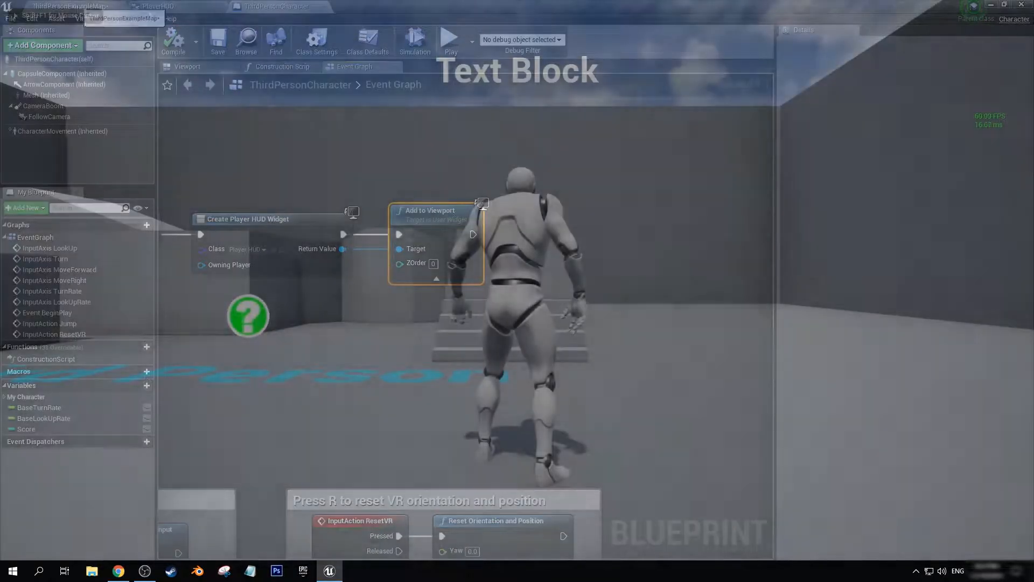
- Play the level and check the HUD text appears at the top of the screen
click(448, 38)
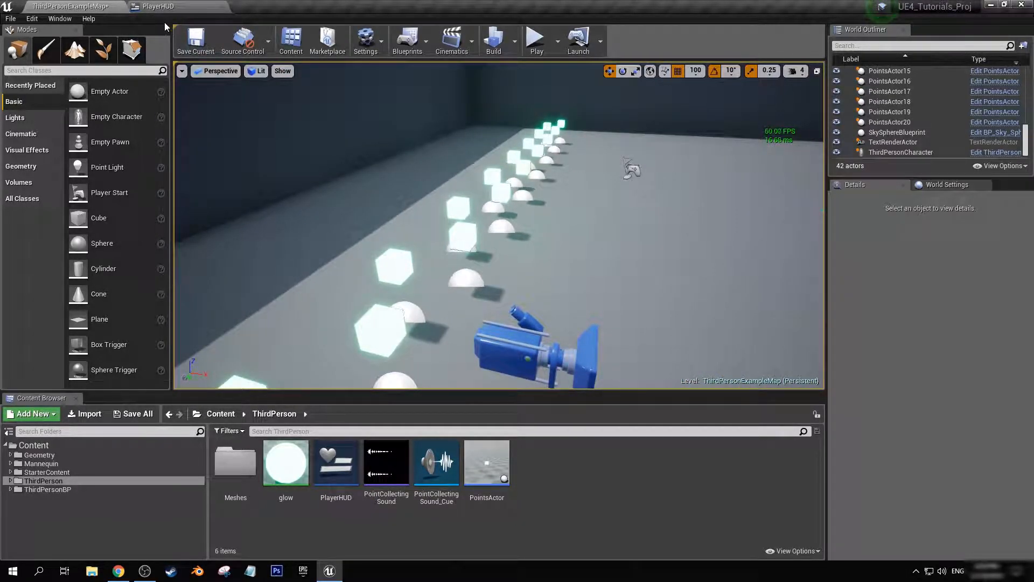
- Create a binding function for PlayerHUD's score text, then return to ThirdPersonCharacter
click(155, 6)
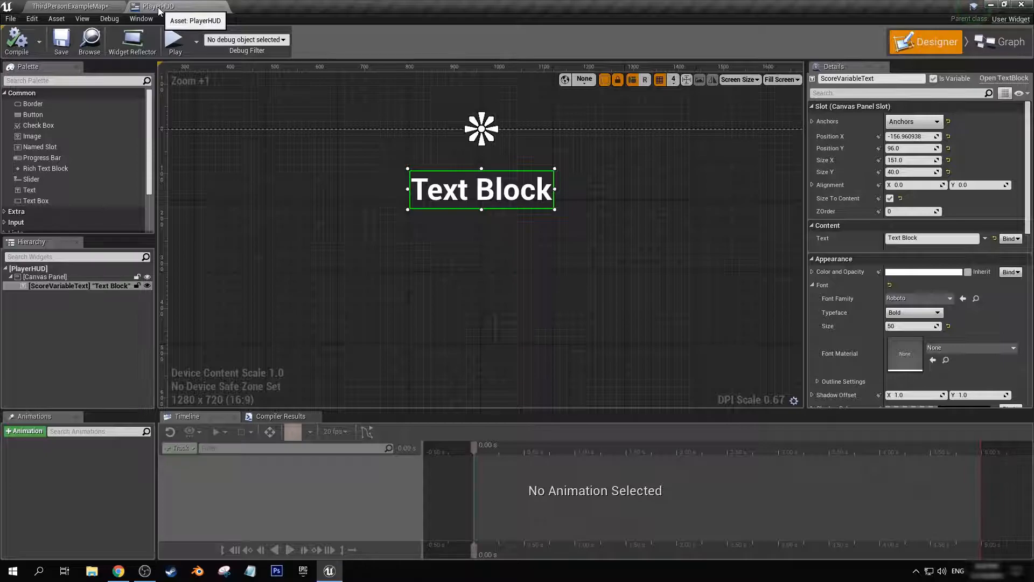
click(1011, 238)
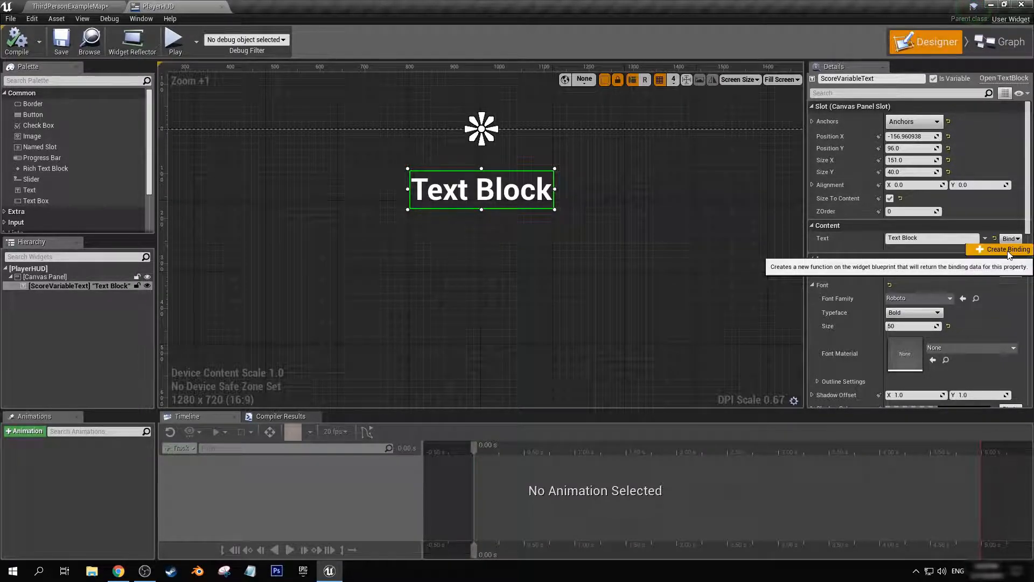
click(1005, 250)
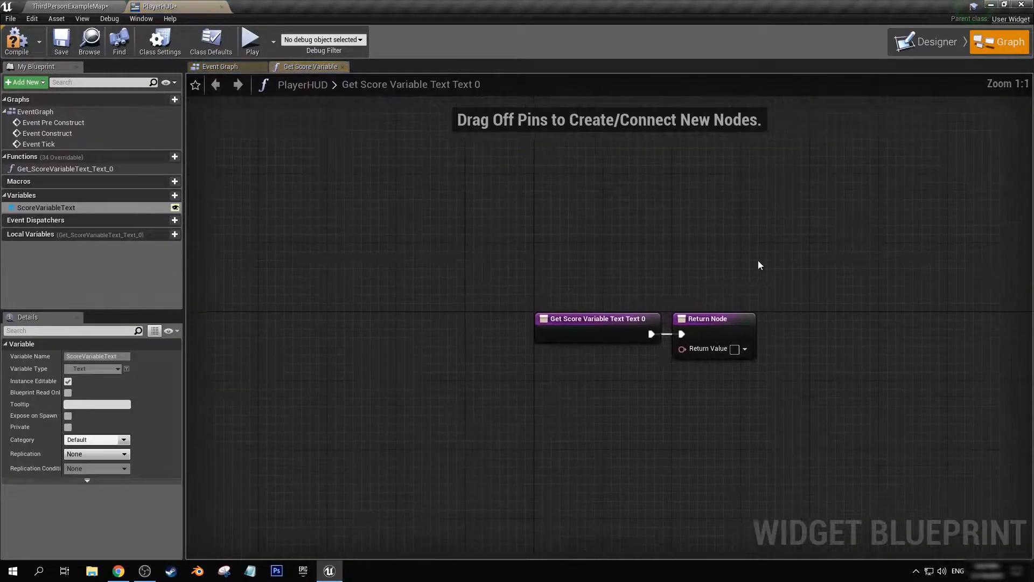
click(706, 319)
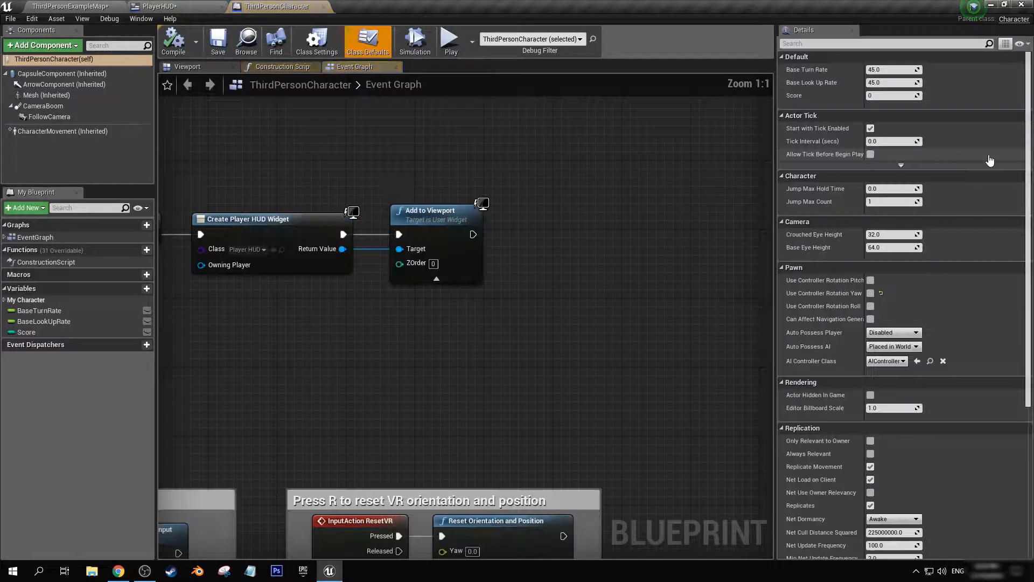
- Review the PointsActor graph that updates Score, then go to PlayerHUD's score function
click(26, 332)
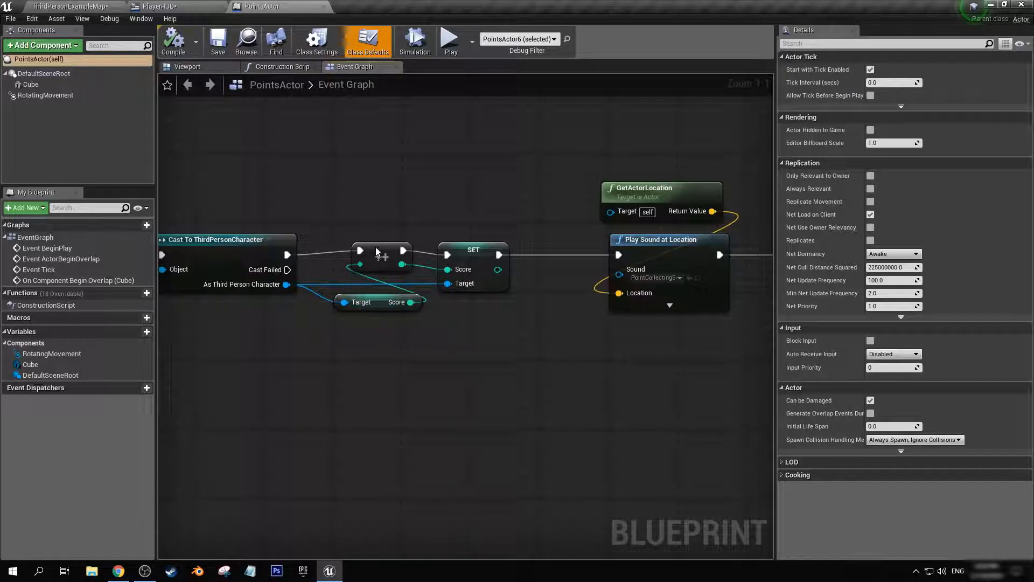
mouse_move(494, 287)
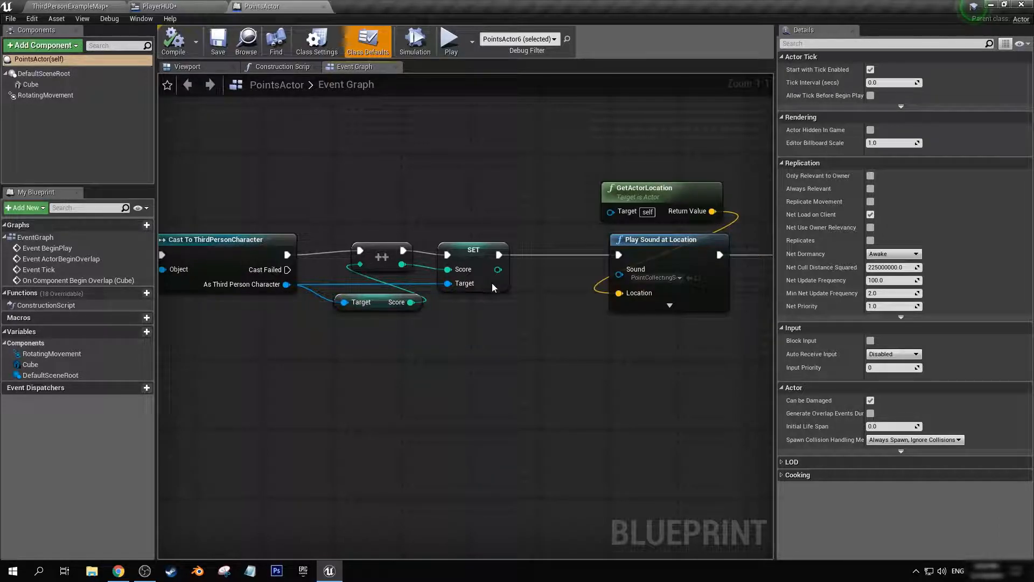
click(482, 249)
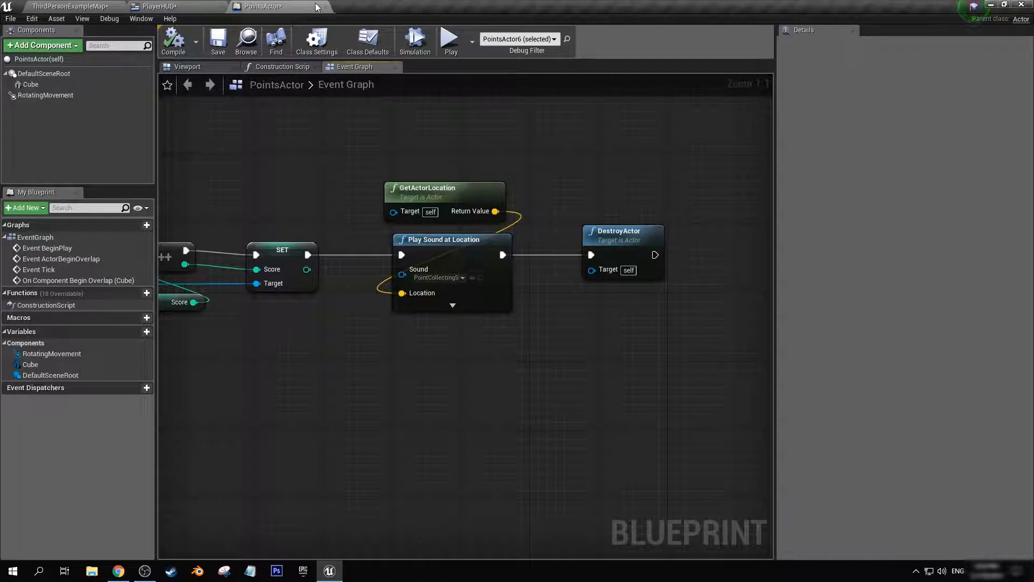
click(157, 6)
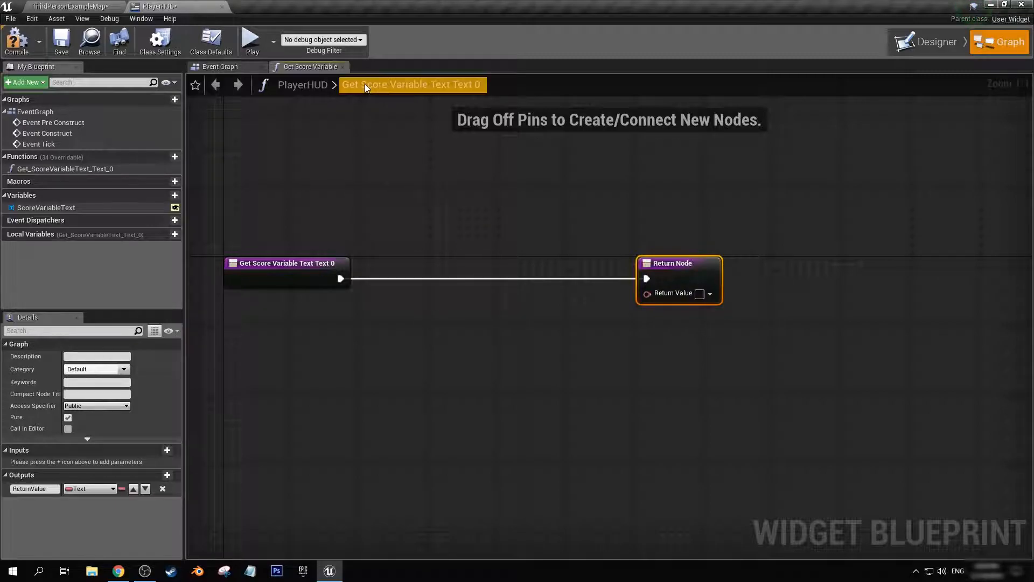
mouse_move(343, 271)
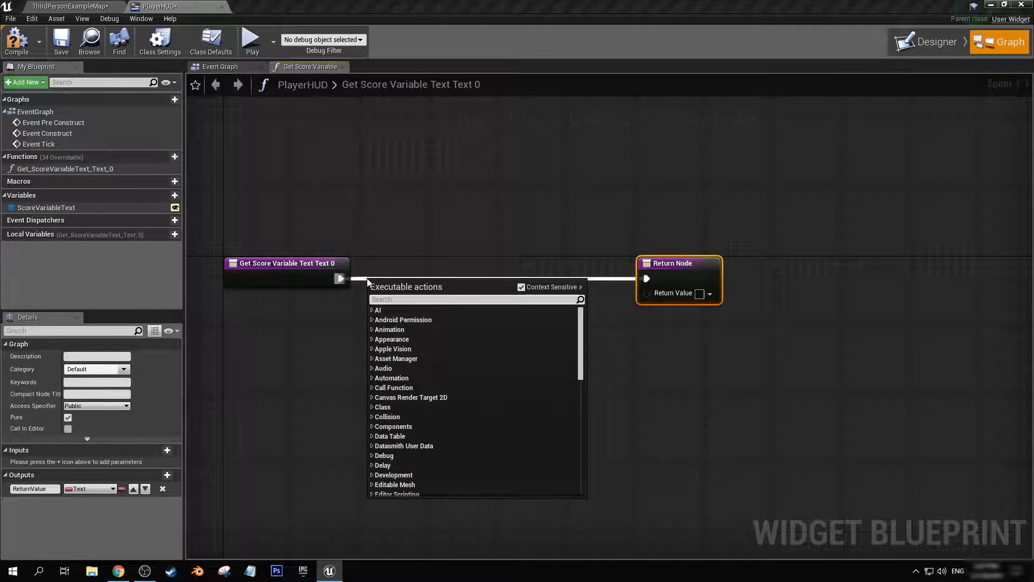
- Add a Cast To ThirdPersonCharacter node to the score binding function
text(cast to third person)
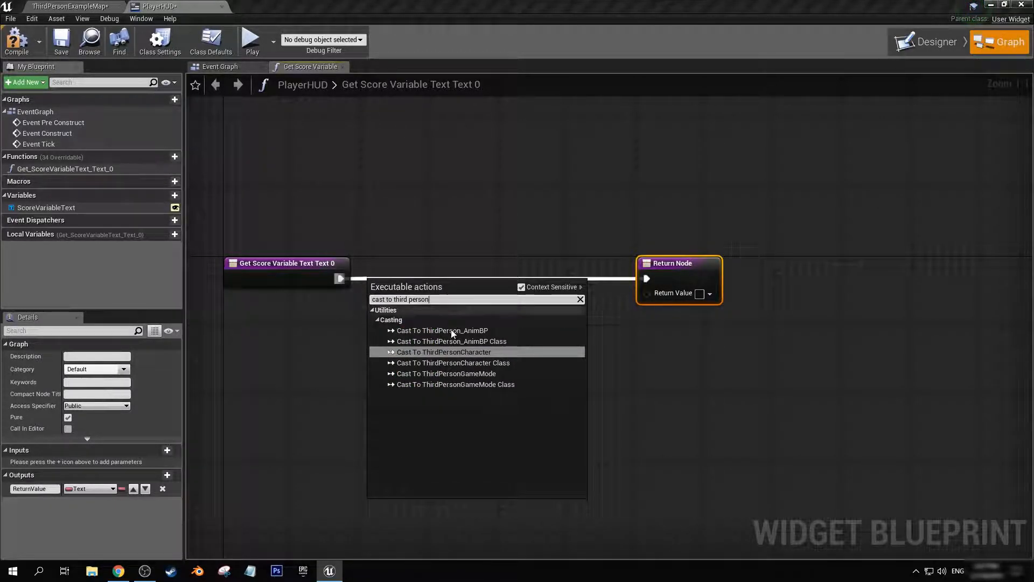
click(444, 352)
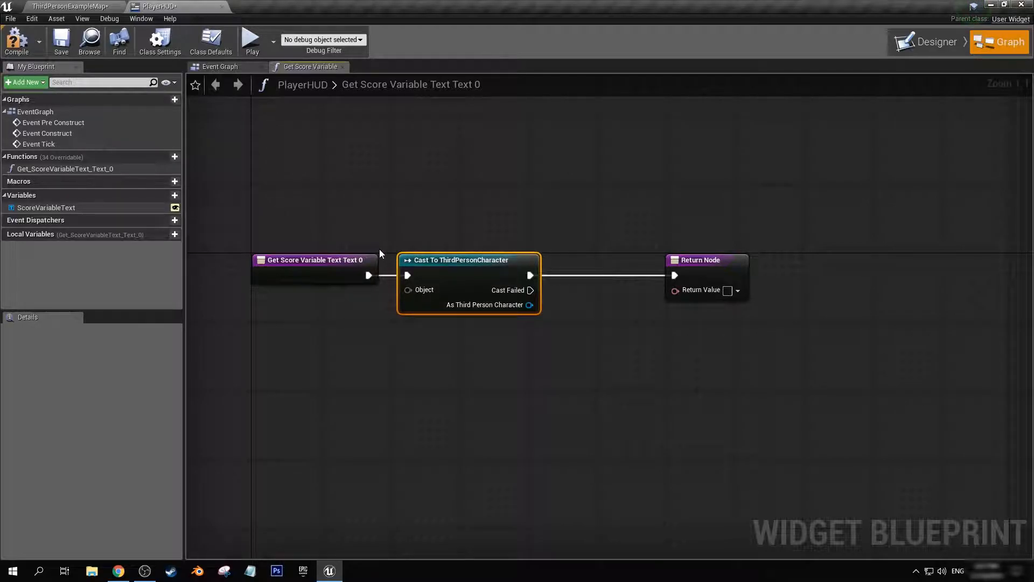
mouse_move(405, 286)
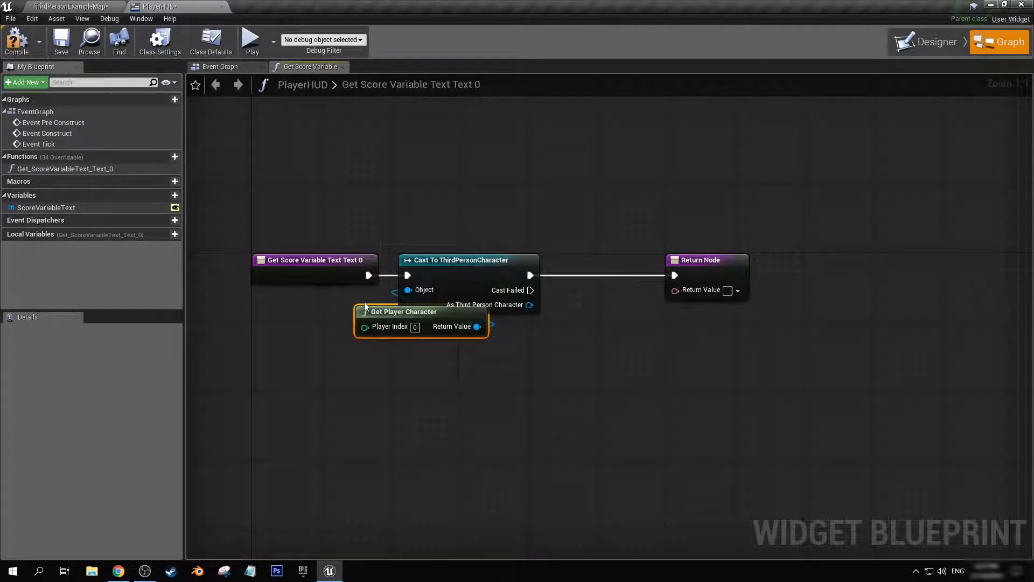
- Feed Get Player Character's Score through ToText into the return, then go back to the level
drag(404, 312, 280, 302)
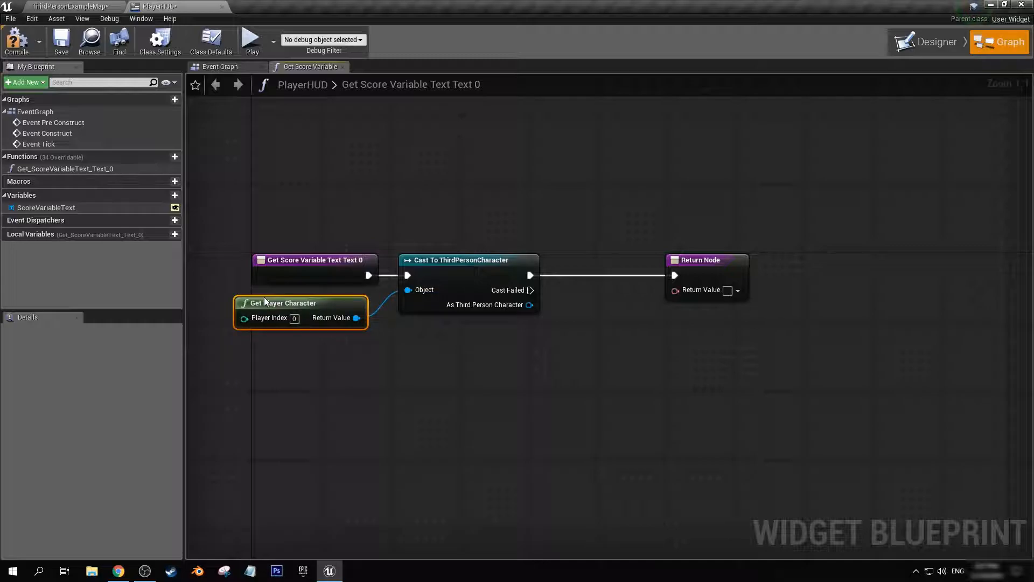
mouse_move(269, 317)
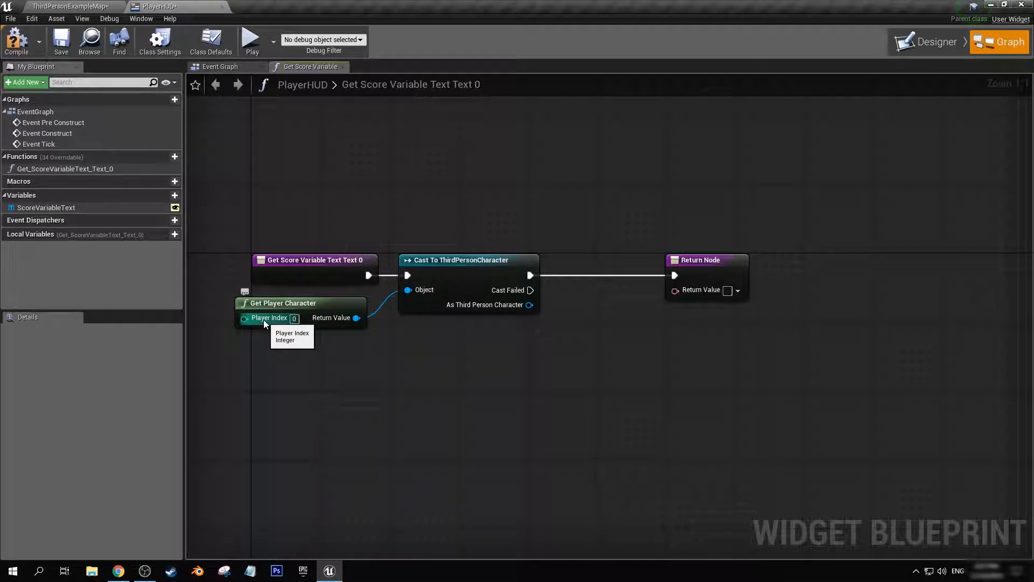
mouse_move(228, 294)
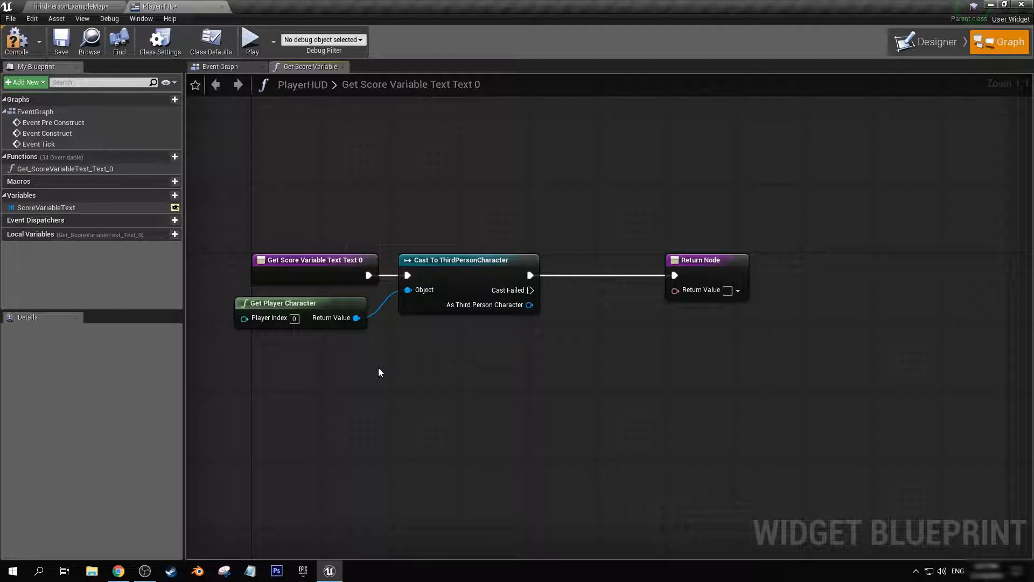
mouse_move(262, 326)
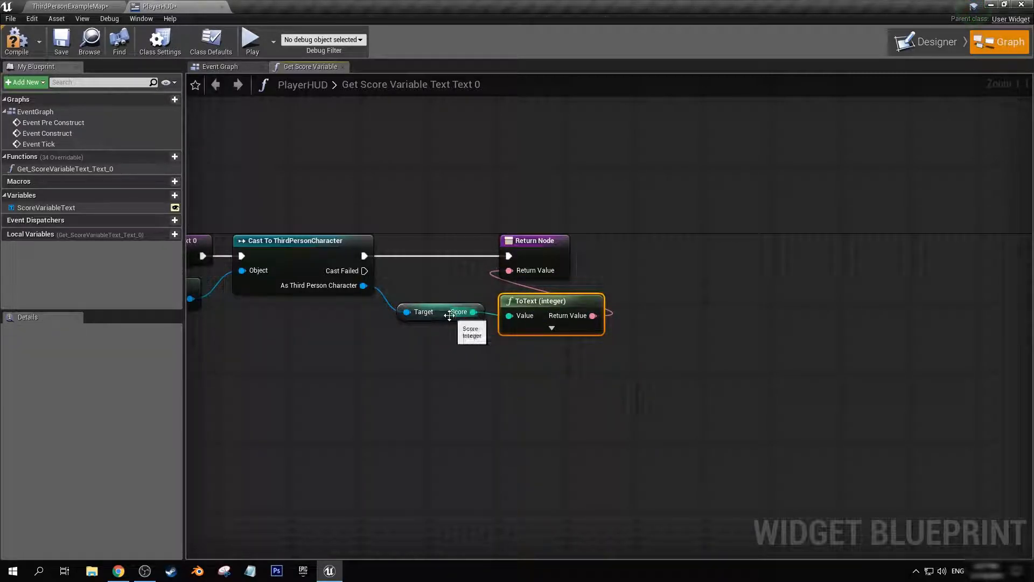
mouse_move(551, 330)
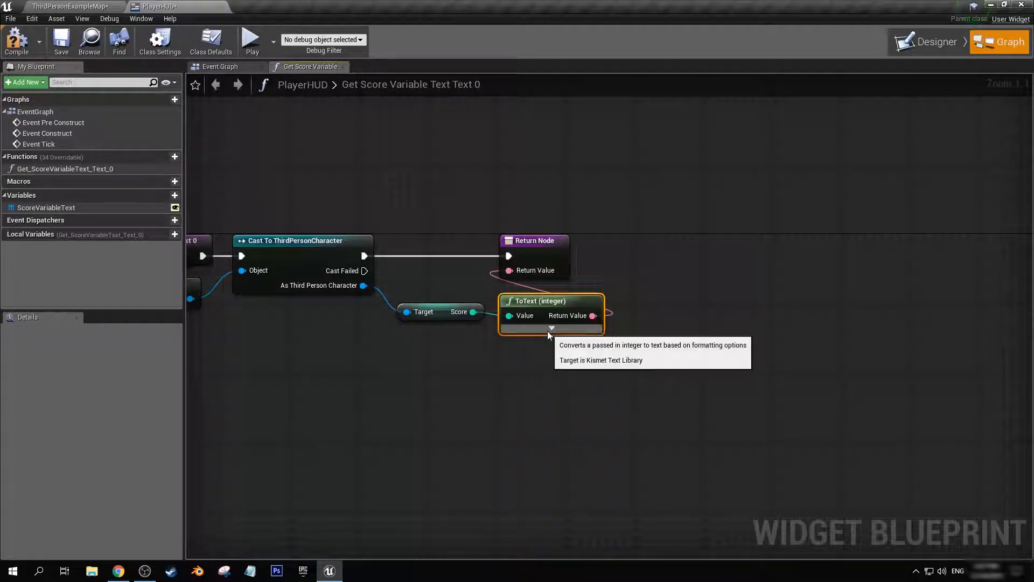
click(551, 328)
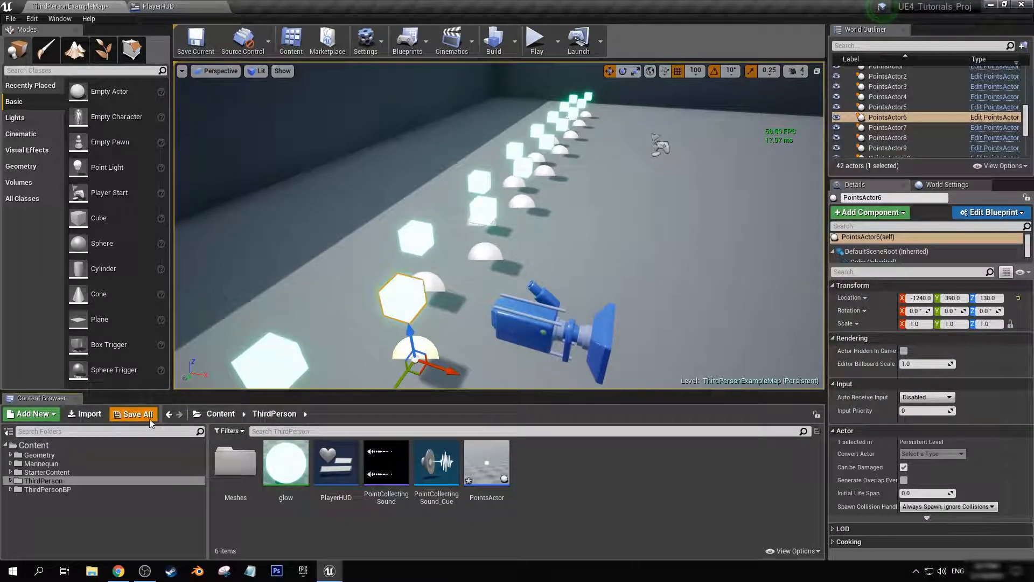
- Save the PointsActor and map with Save All, then play the level to test
click(138, 414)
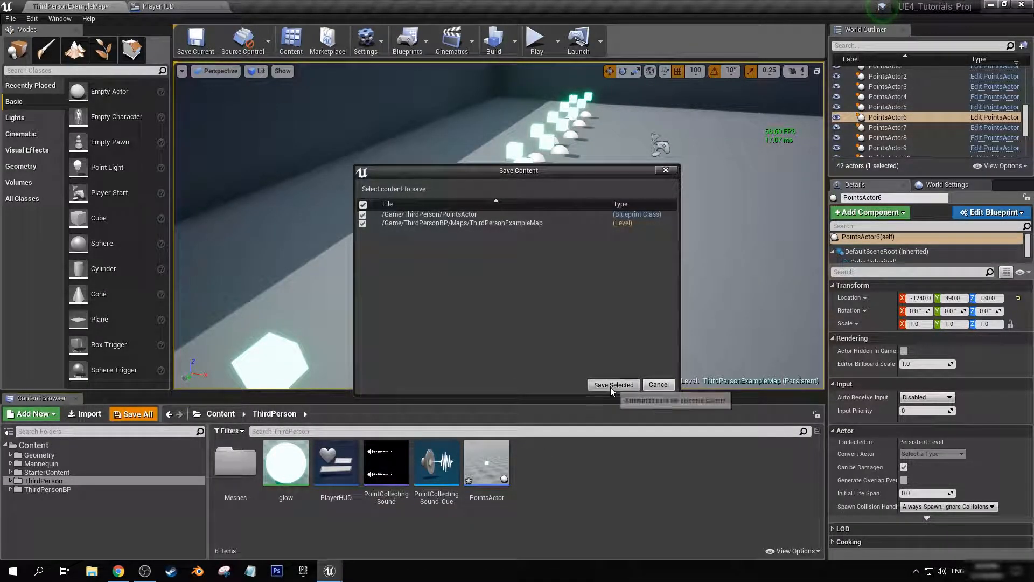
click(613, 385)
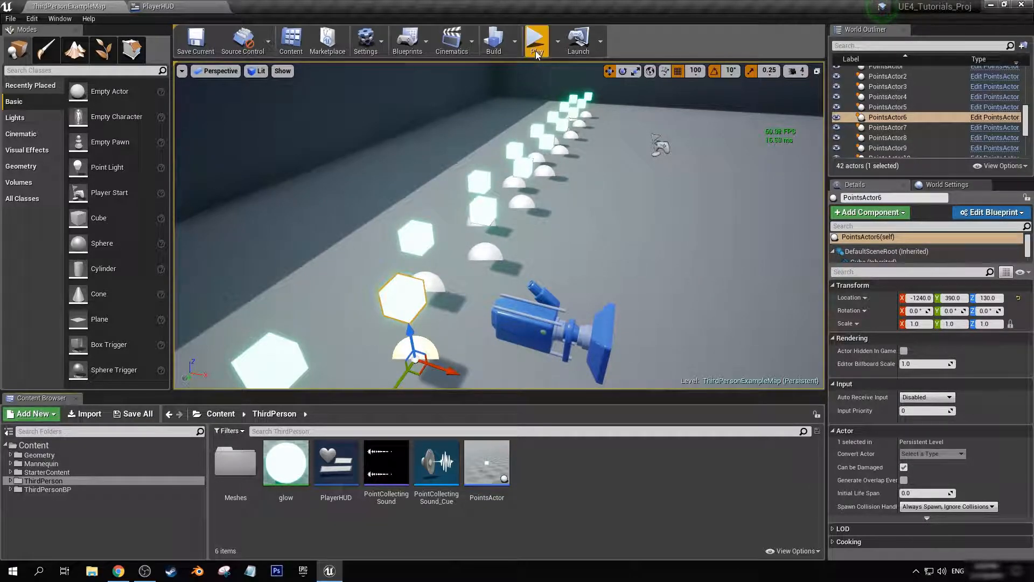
click(536, 41)
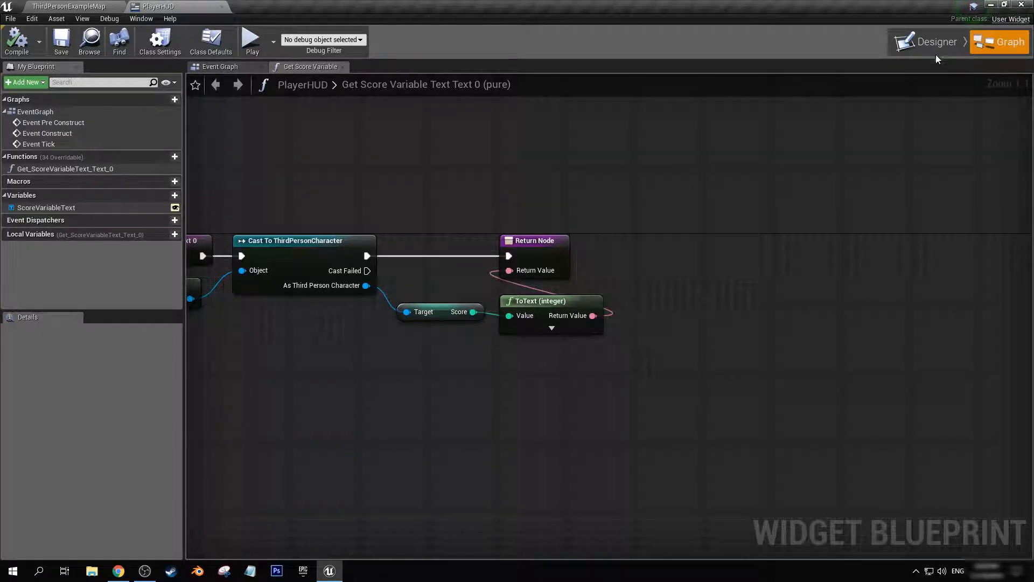
- Check the score text's binding in Designer, then jump to its bound function
click(934, 41)
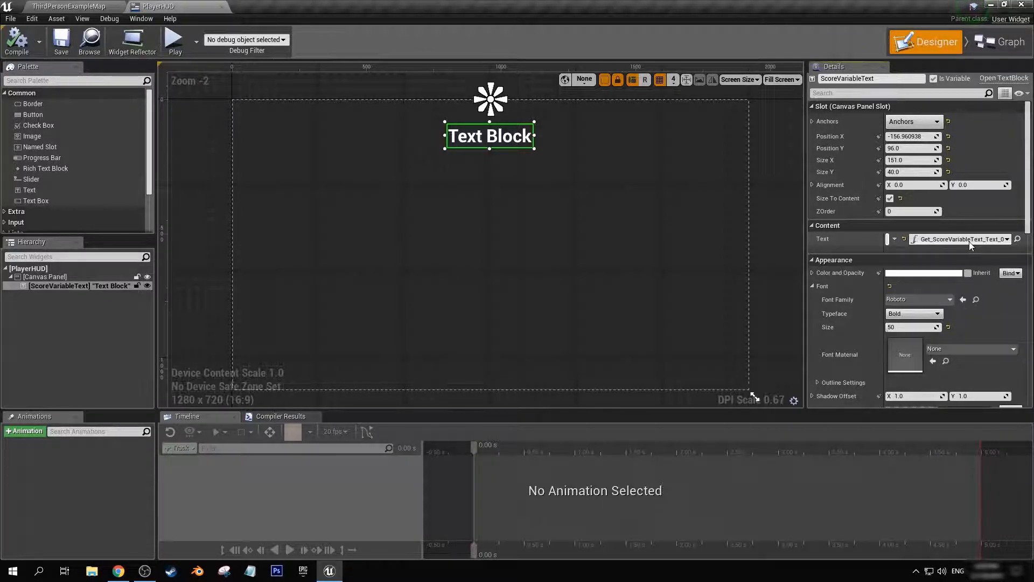
mouse_move(1018, 239)
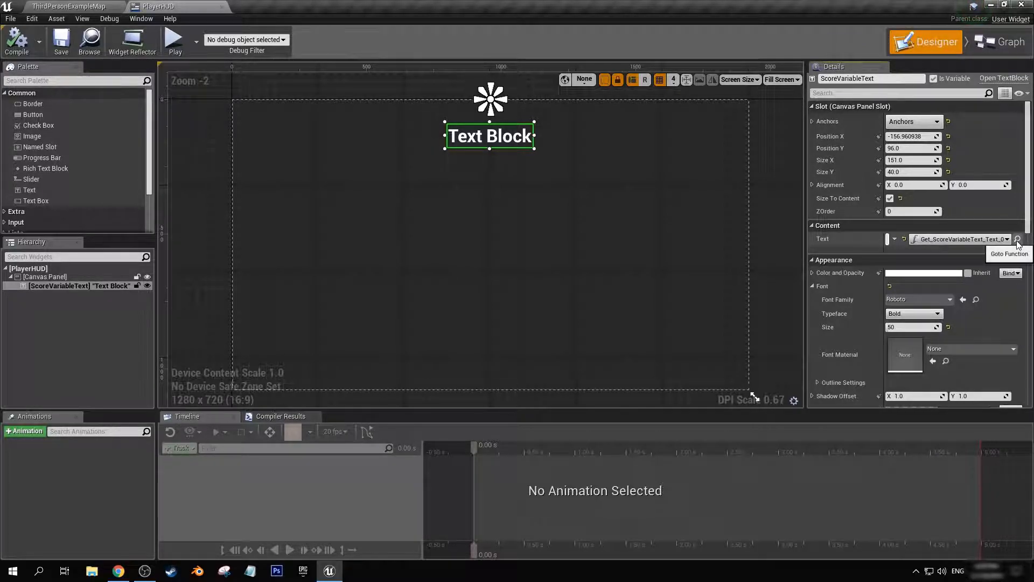
click(1017, 238)
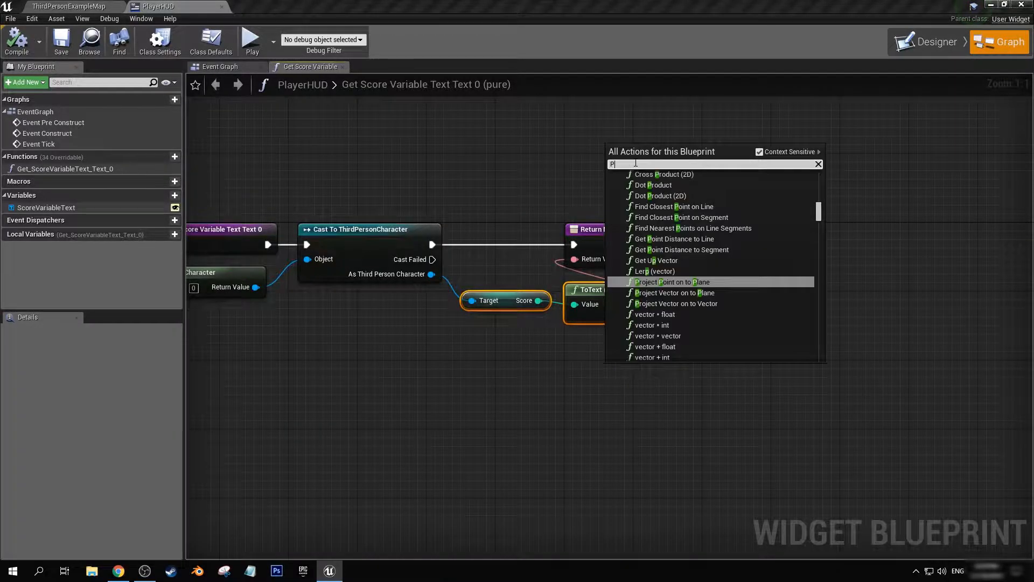
- Add a String Append node joining 'SCORE:' with Score, removing the ToText (integer) node
text(PEND)
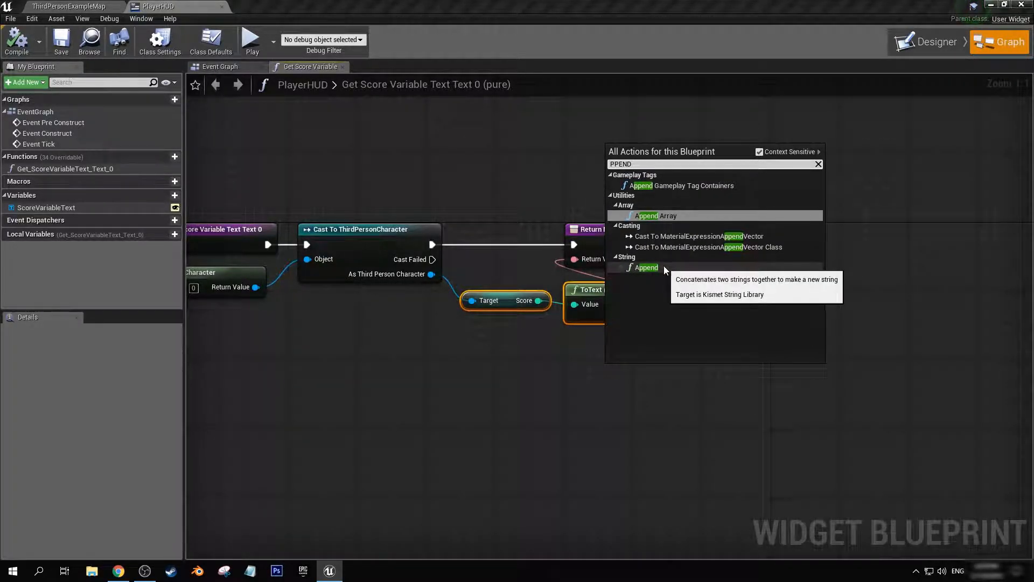
click(647, 267)
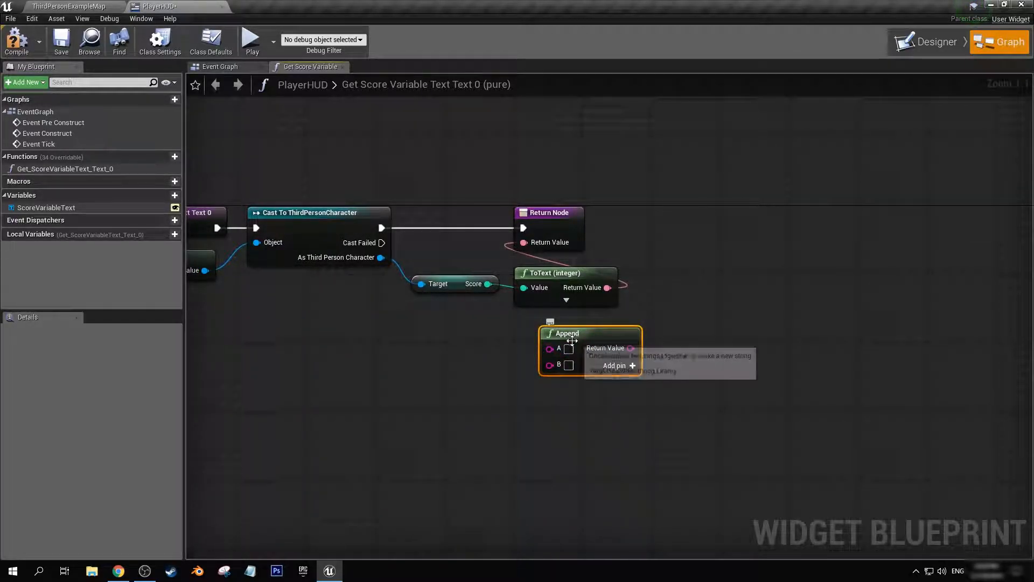
mouse_move(568, 333)
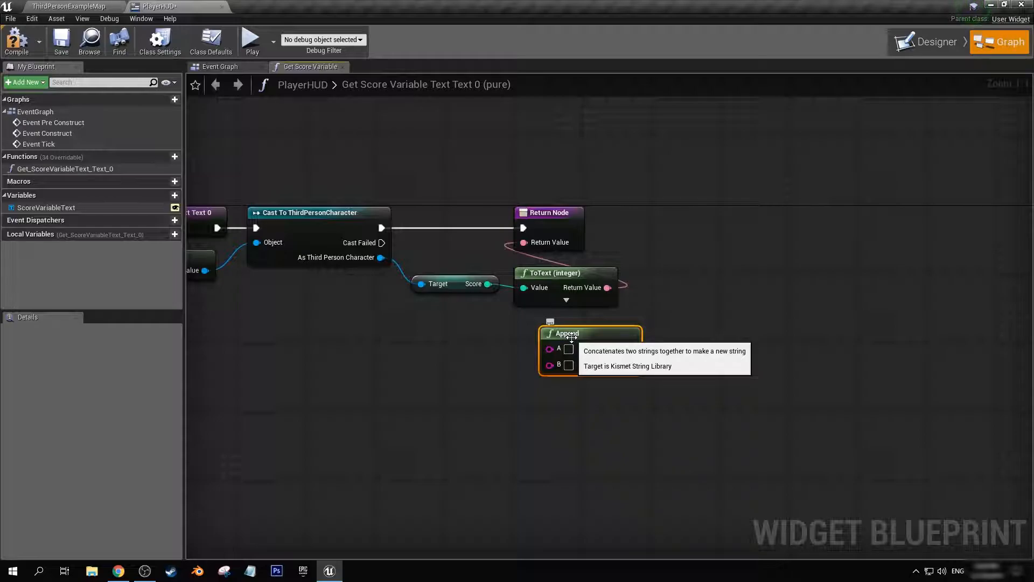
mouse_move(556, 277)
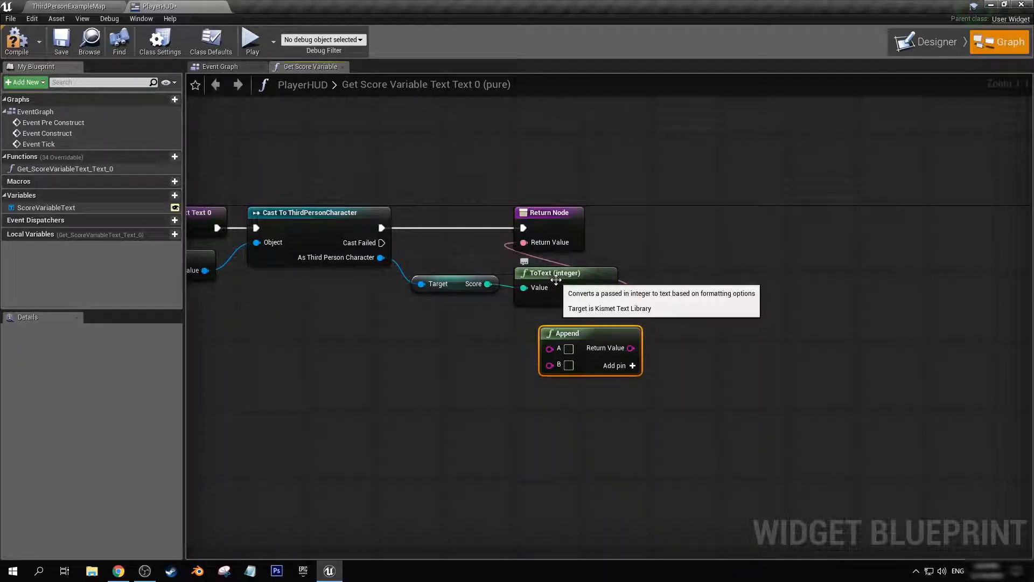
click(564, 273)
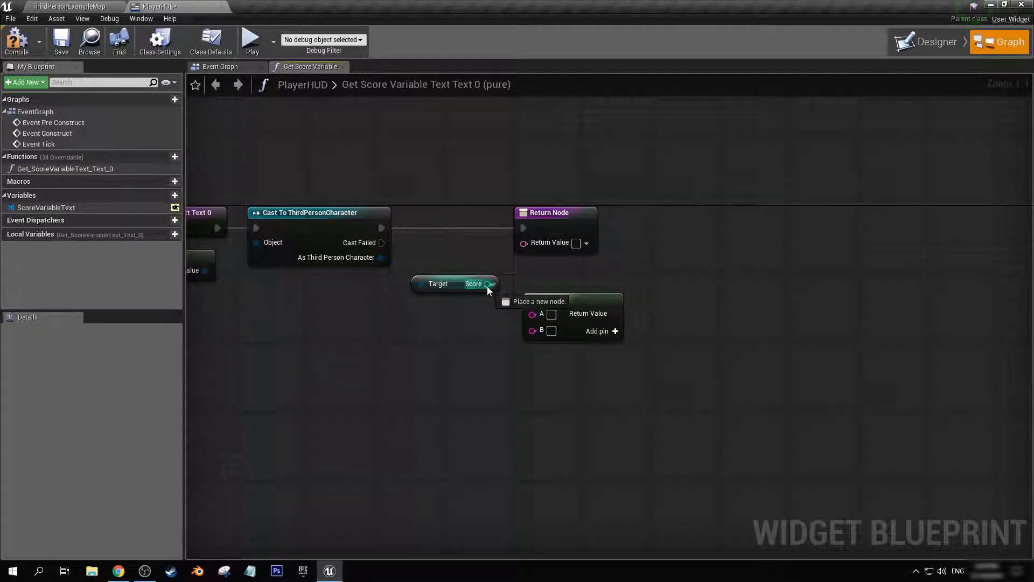
click(540, 302)
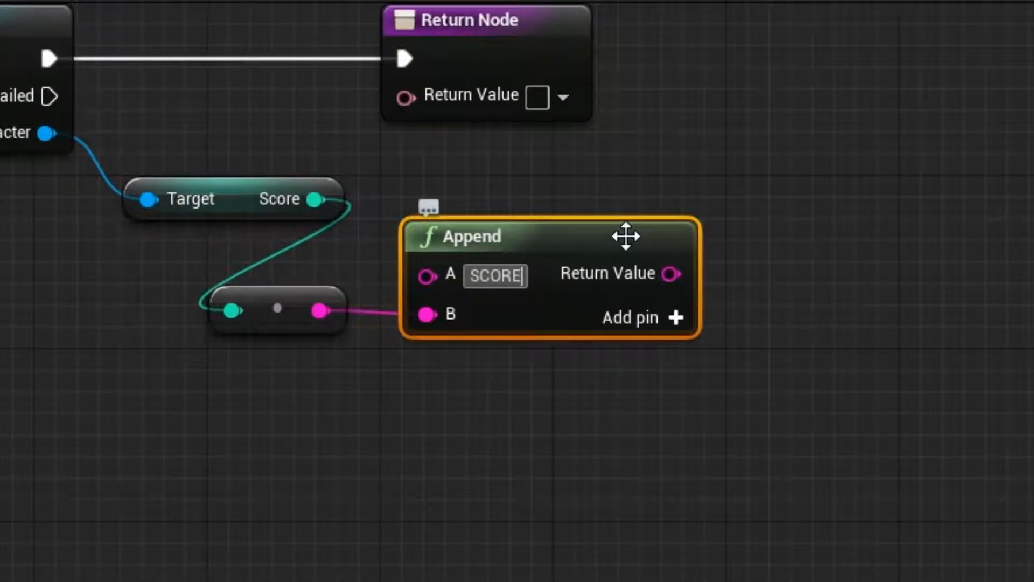
text(:)
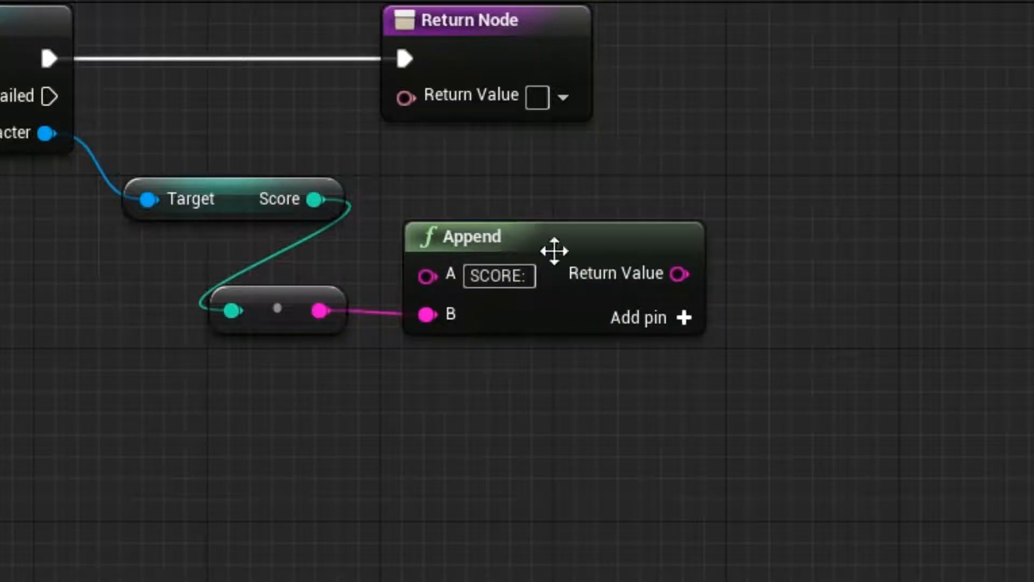
mouse_move(498, 275)
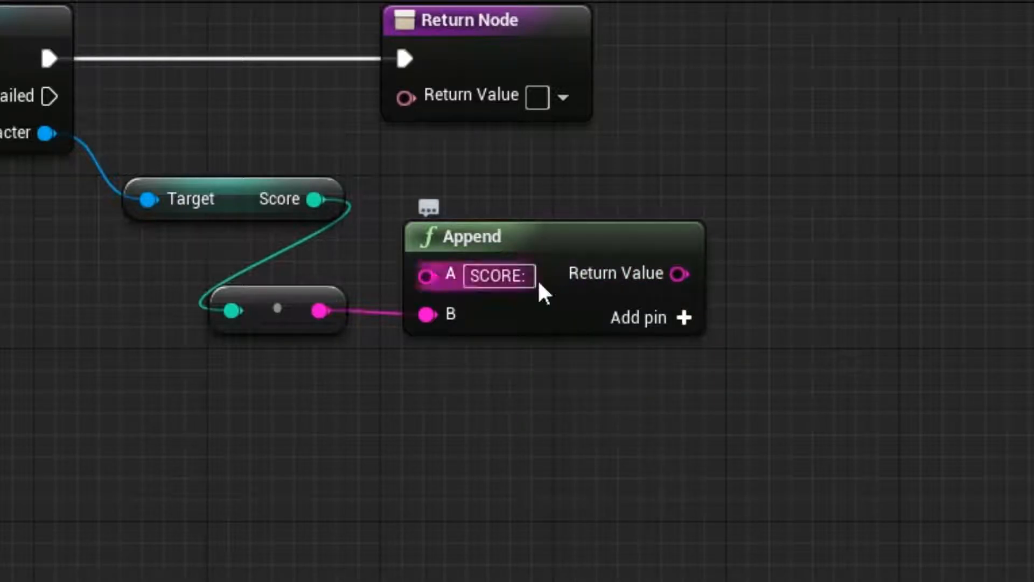
mouse_move(678, 273)
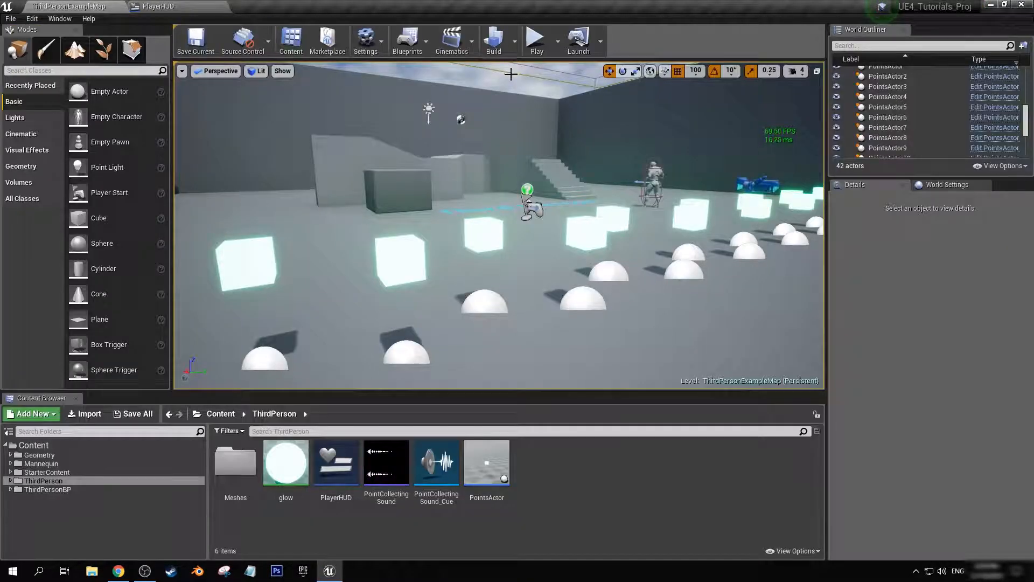
- Add a ToText (string) node to turn the Append result into the returned text
click(537, 36)
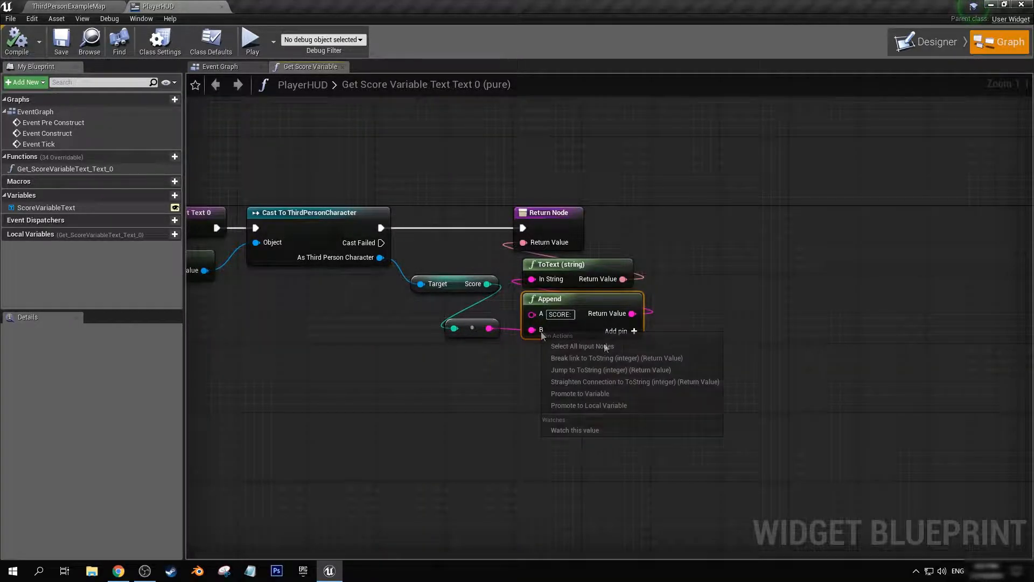
mouse_move(638, 321)
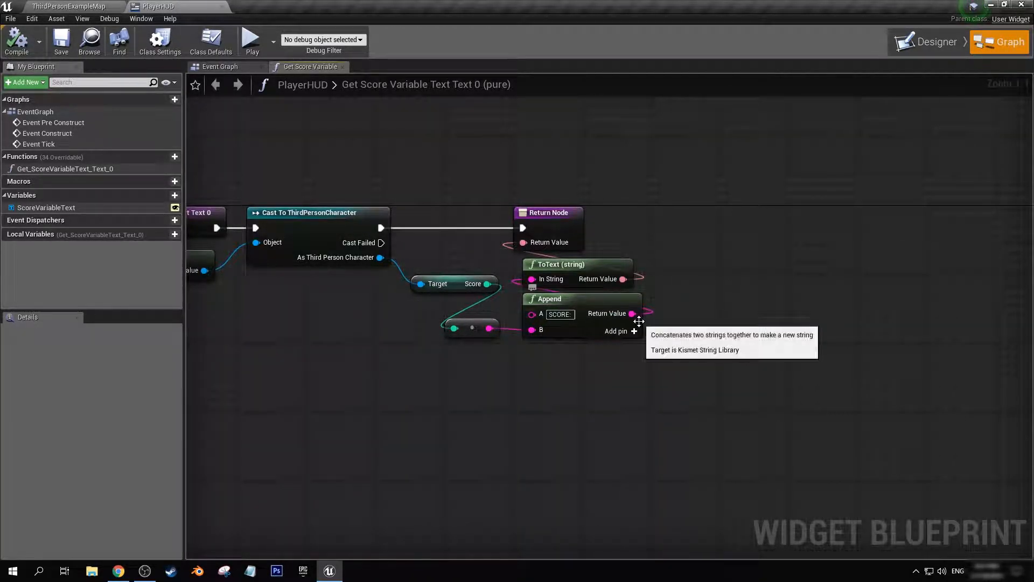
- Add input C to the Append node and go back to the level editor
click(634, 330)
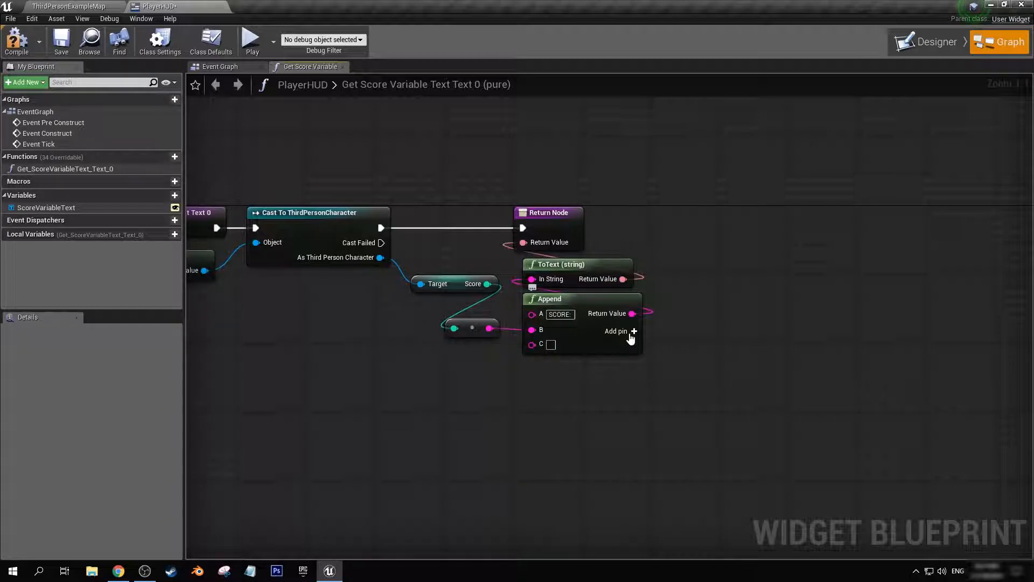
click(532, 343)
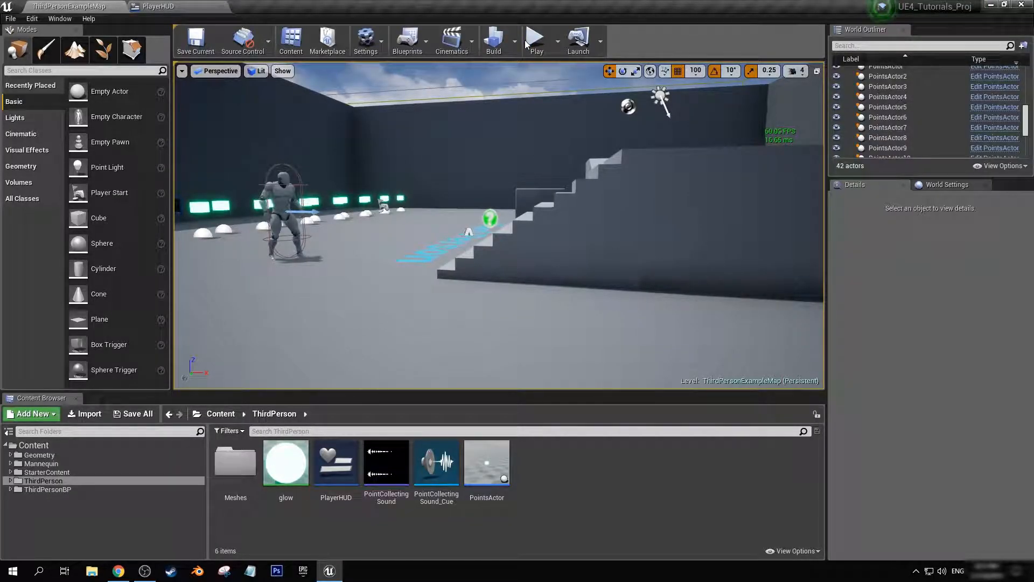
- Play-test the level, then add another input pin to the score Append node
click(534, 39)
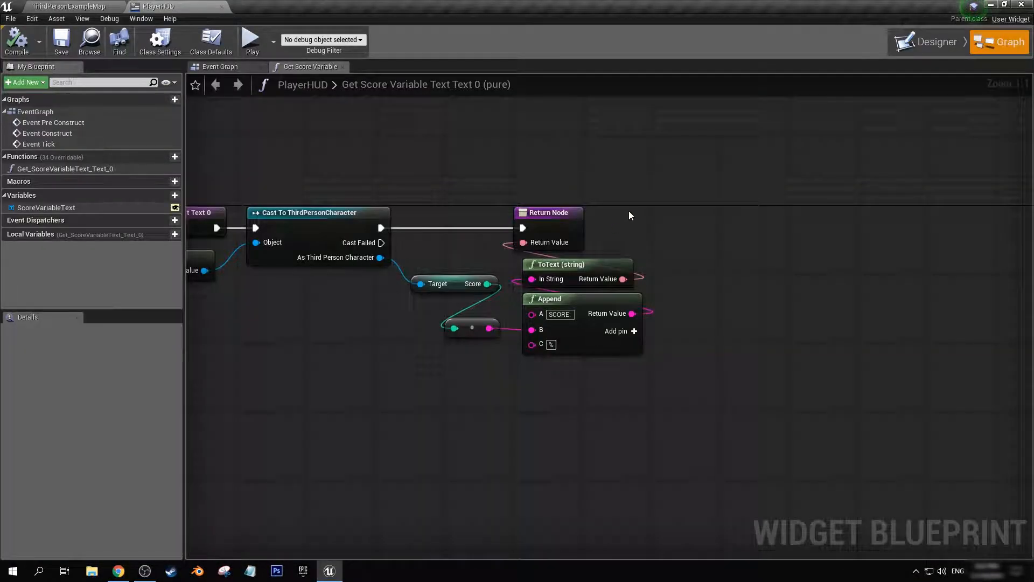
click(634, 330)
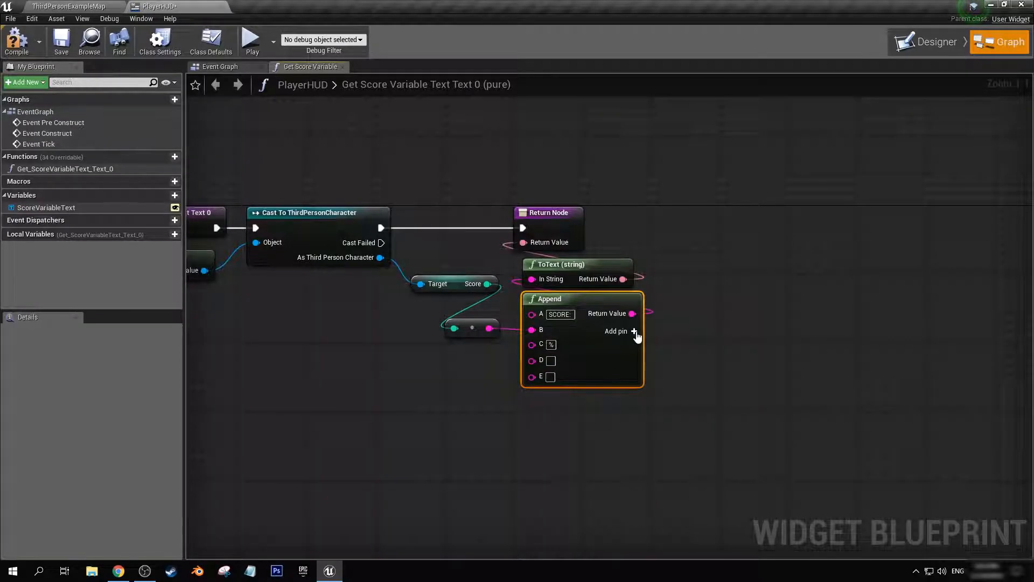
- Remove the extra Append pins, leaving only the 'SCORE:' and Score inputs
click(634, 330)
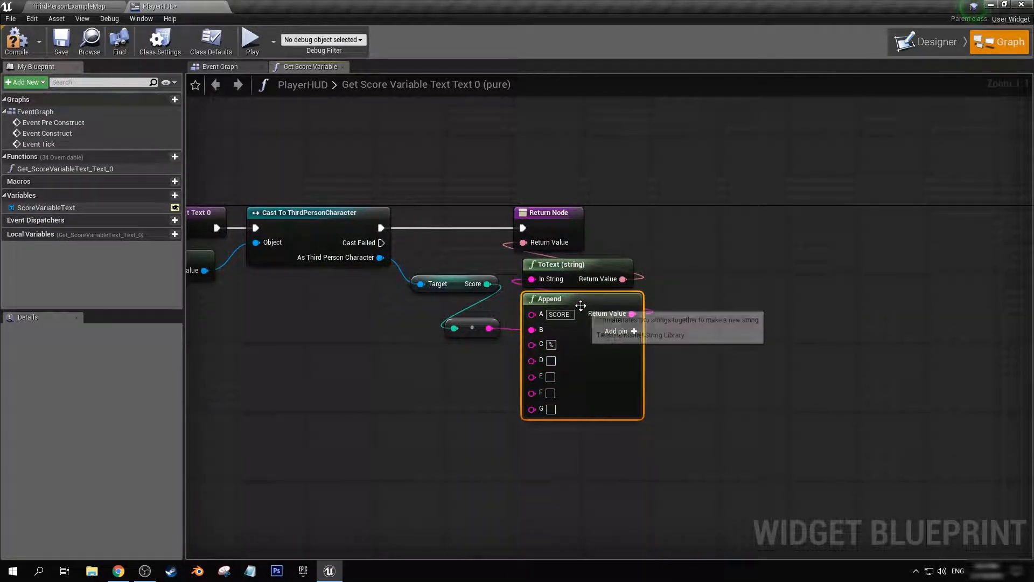
right_click(533, 344)
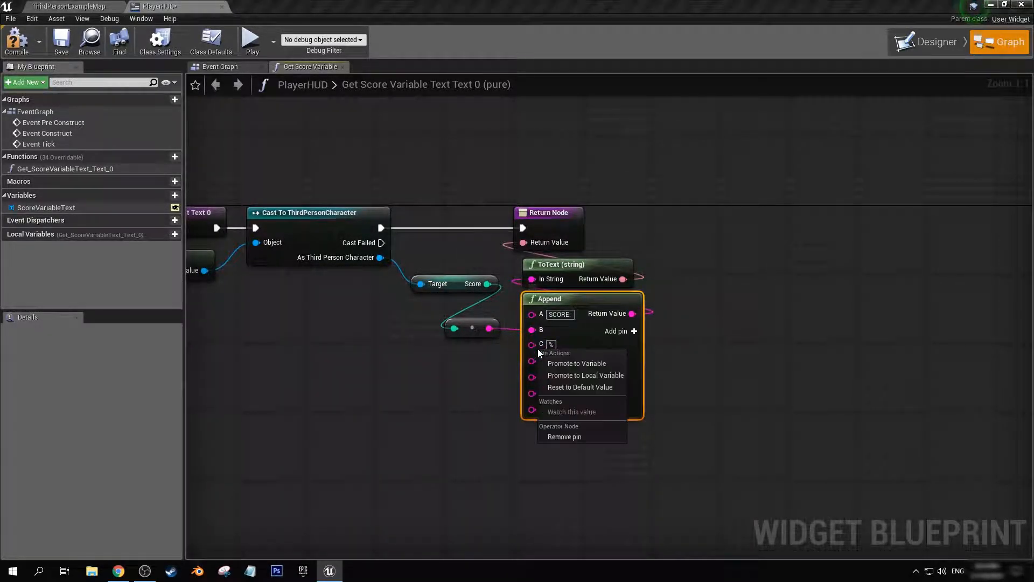
click(634, 331)
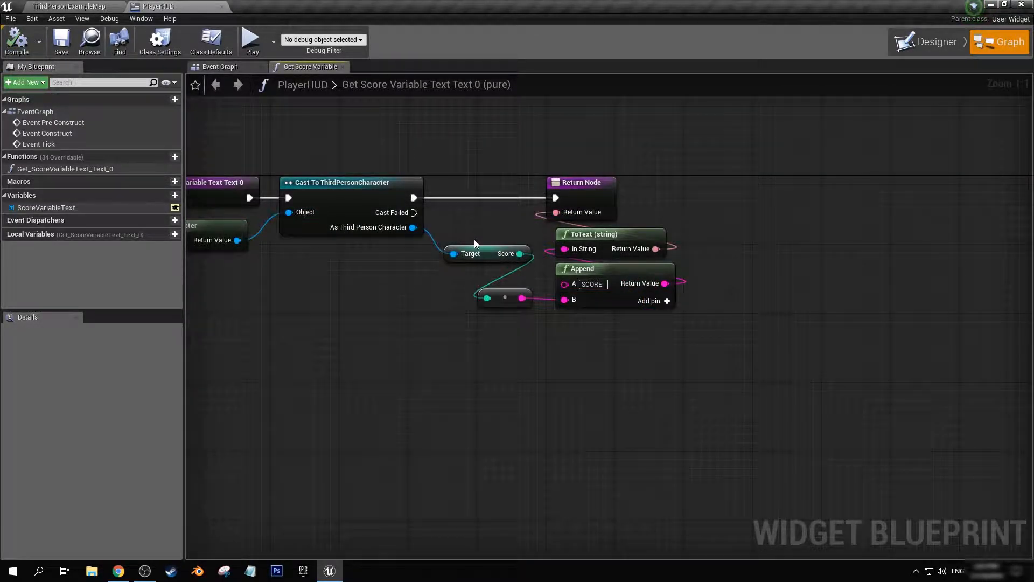
mouse_move(583, 268)
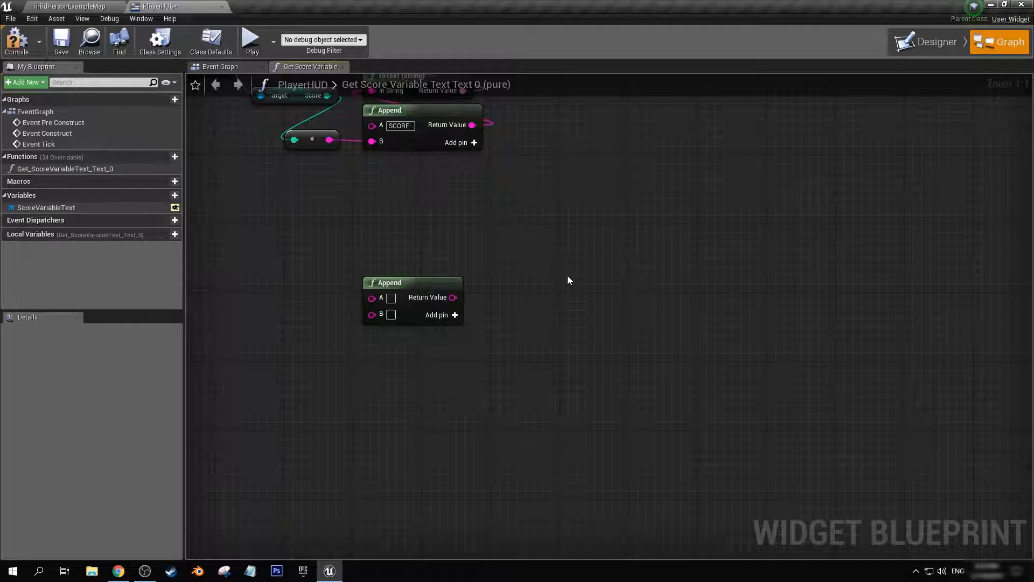
mouse_move(455, 315)
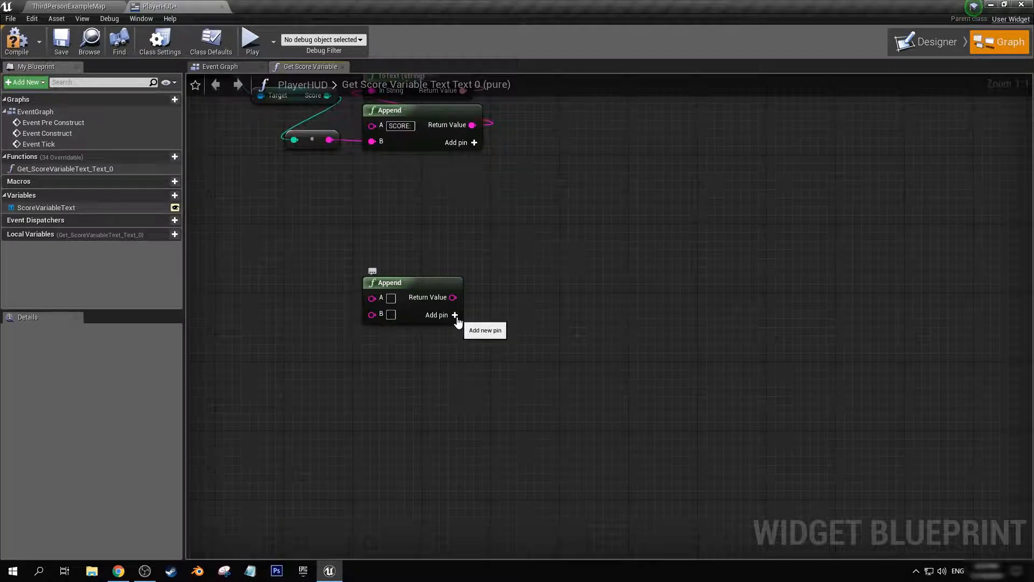
- Add a third input, C, to the new second Append node
click(453, 314)
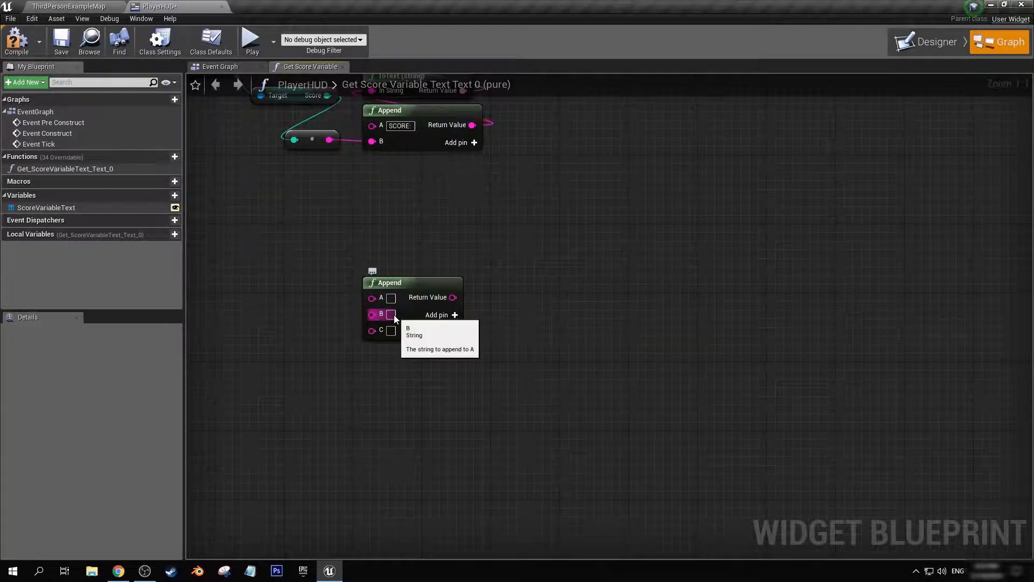
mouse_move(414, 318)
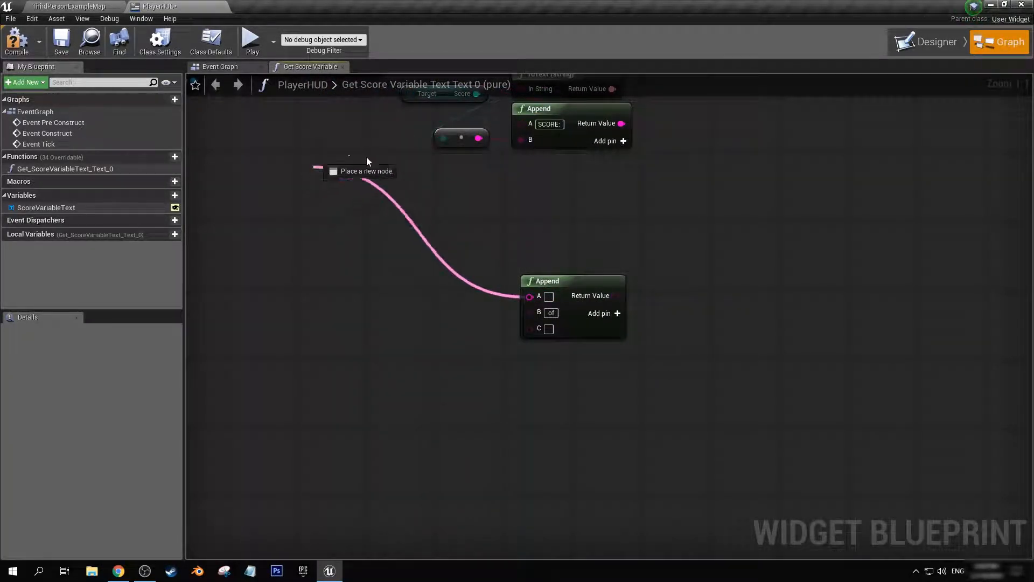
mouse_move(409, 220)
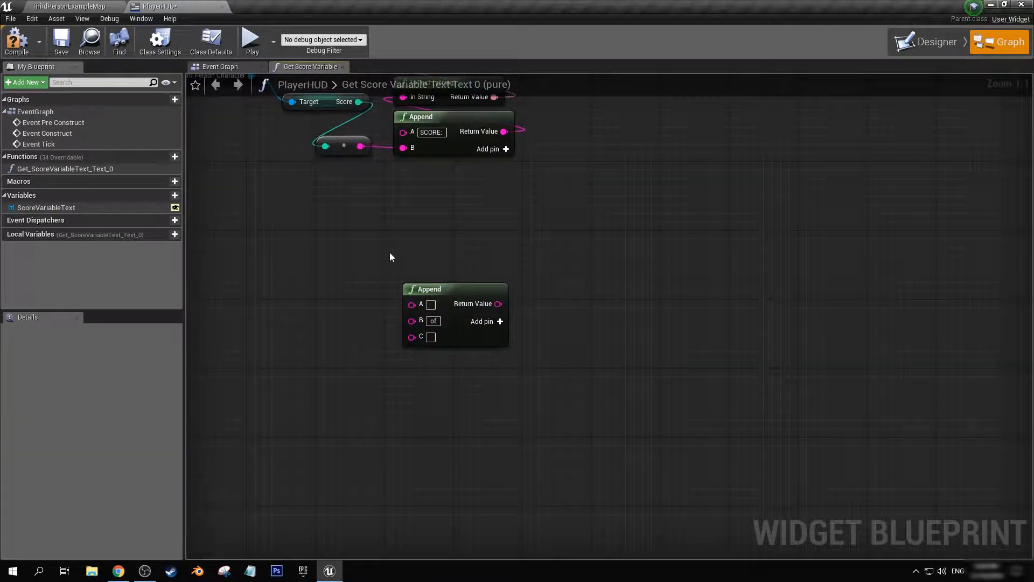
- Swap the second Append node for a Format Text node and select it
click(937, 41)
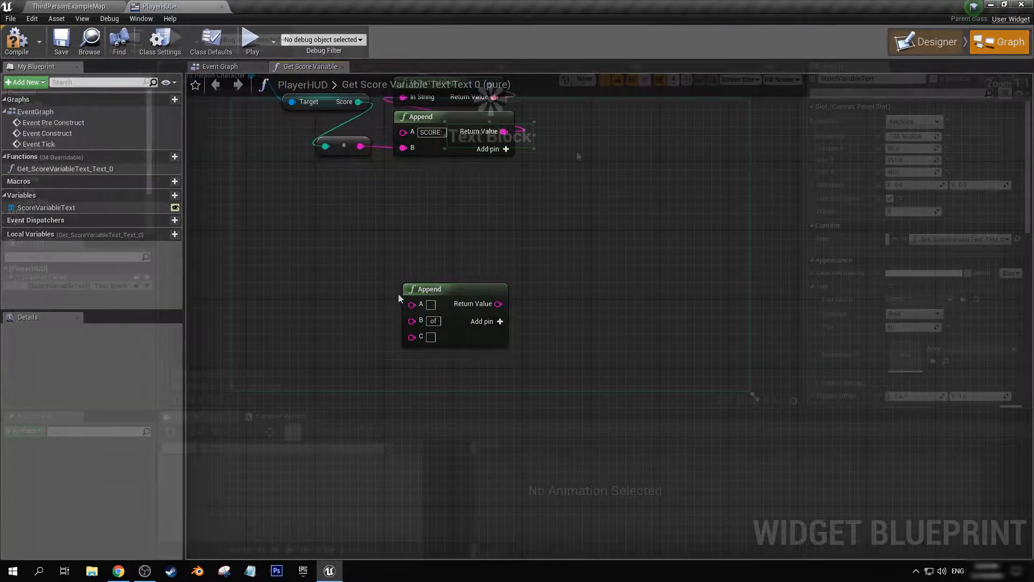
click(933, 41)
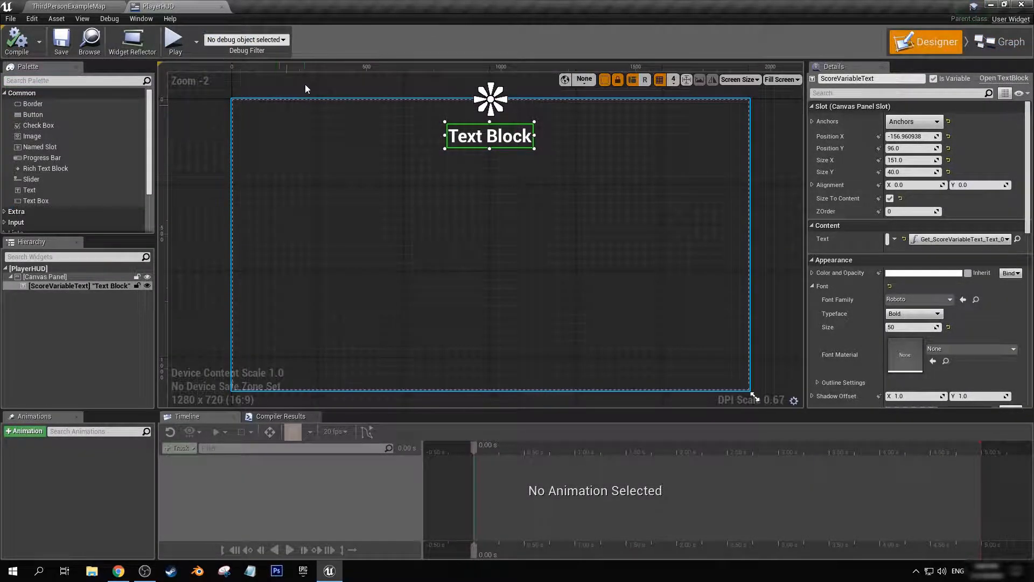
click(1006, 41)
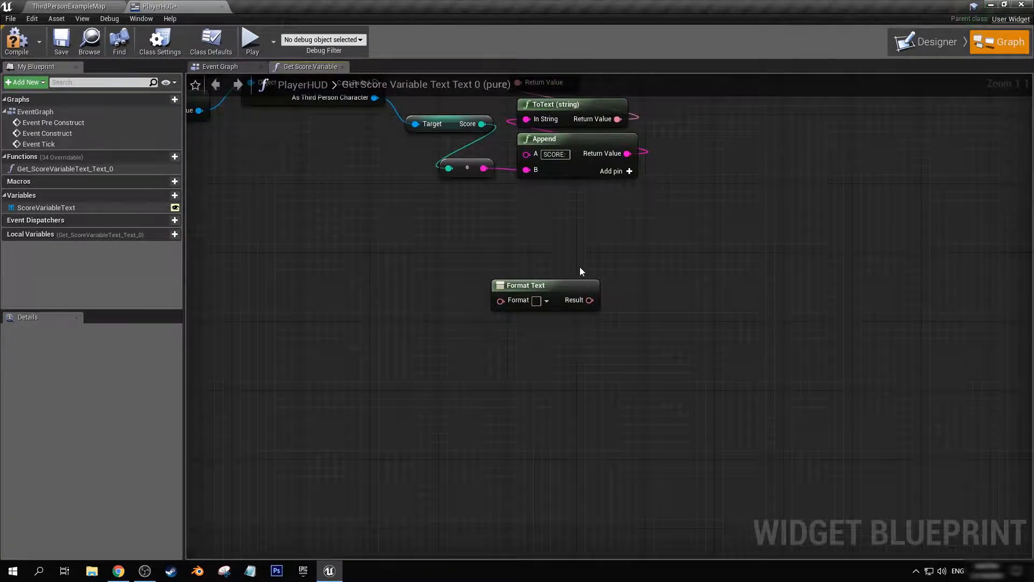
mouse_move(443, 322)
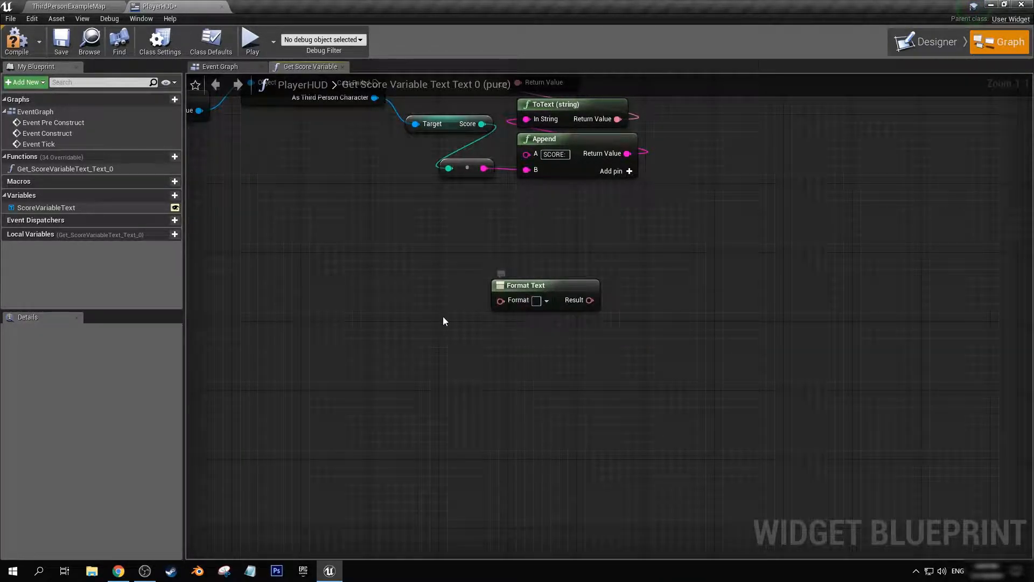
click(543, 285)
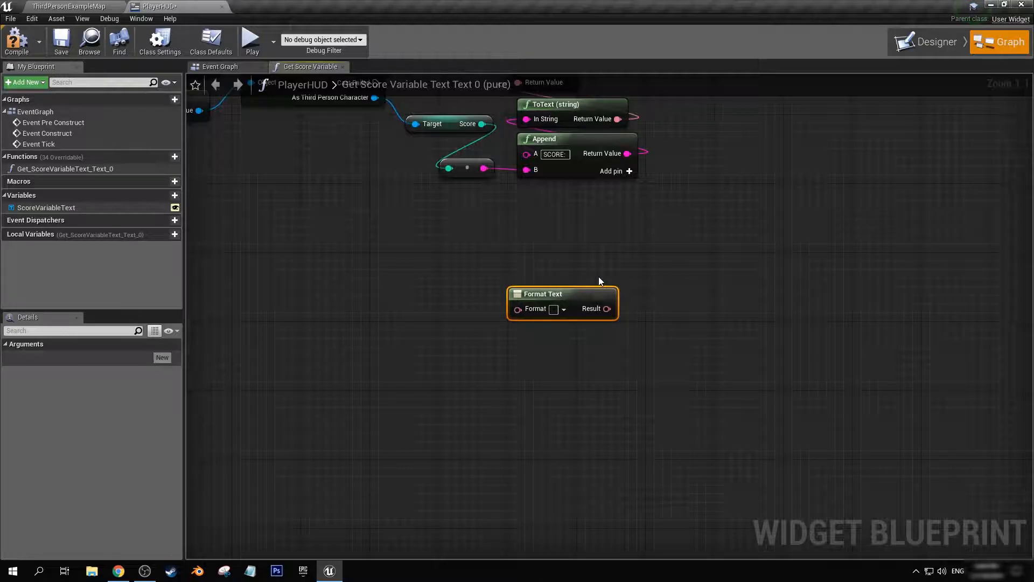
mouse_move(480, 291)
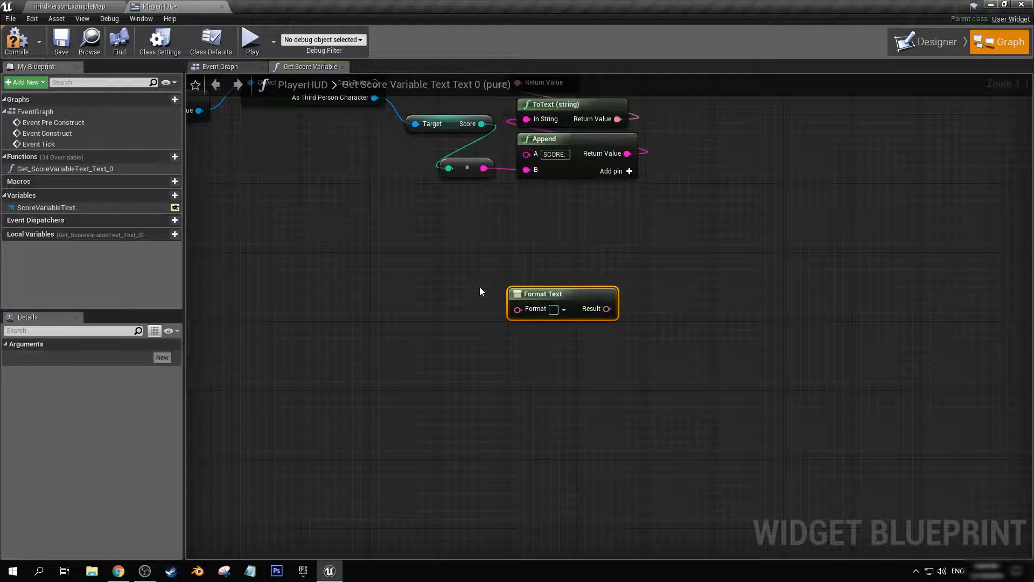
mouse_move(786, 179)
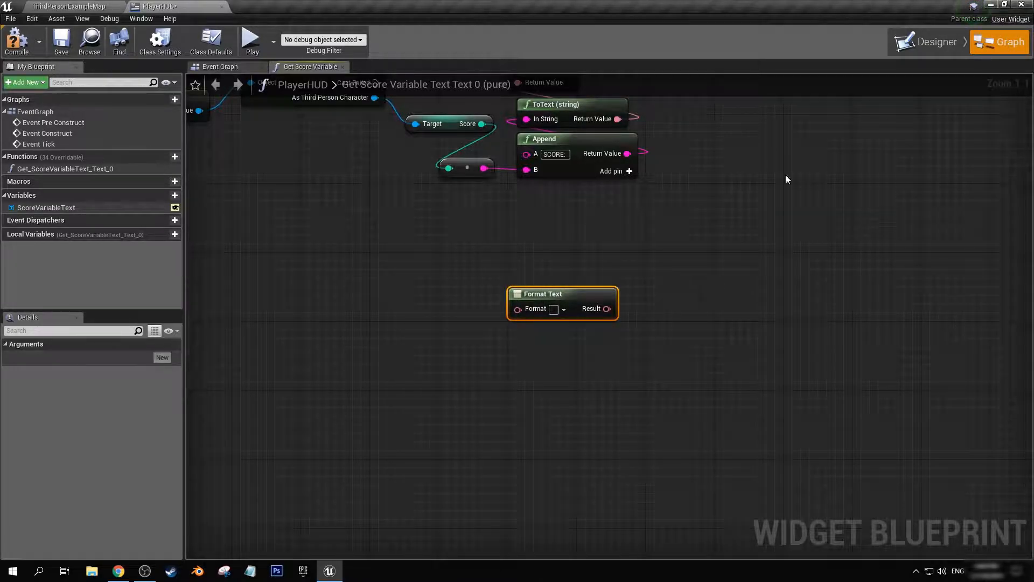
mouse_move(575, 314)
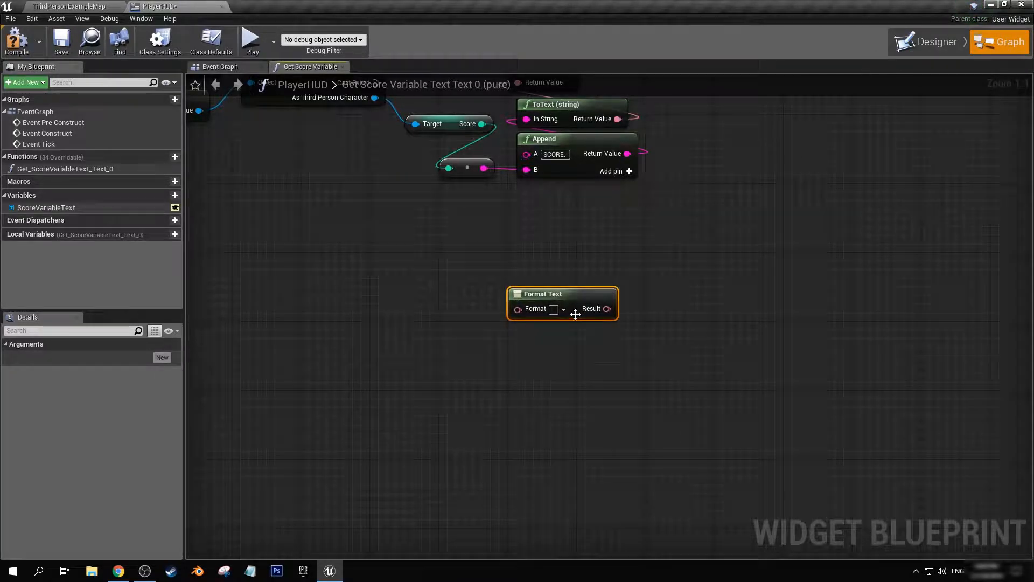
mouse_move(691, 350)
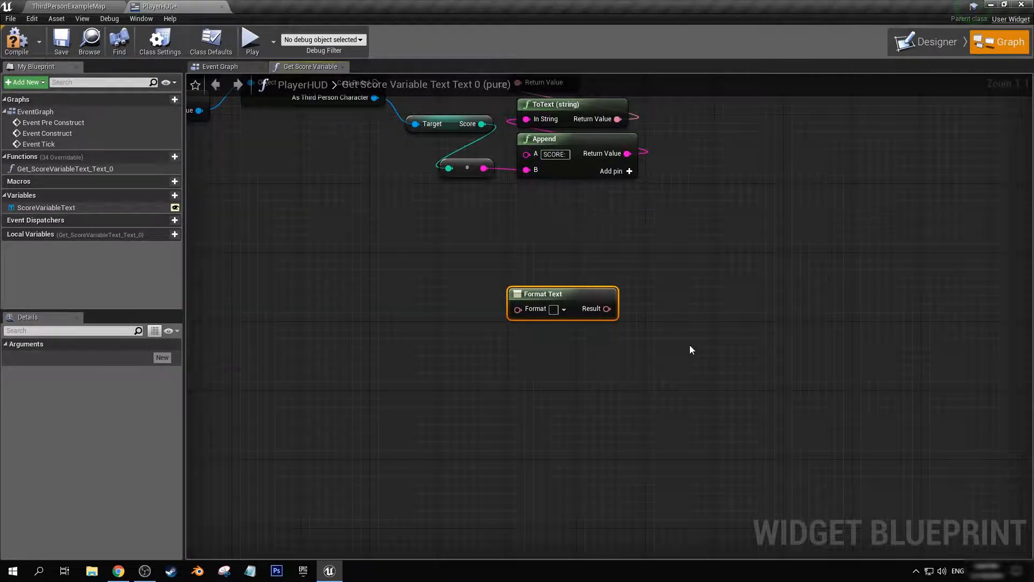
- Drop a Text widget at the PlayerHUD bottom and create a new binding for its text
click(934, 42)
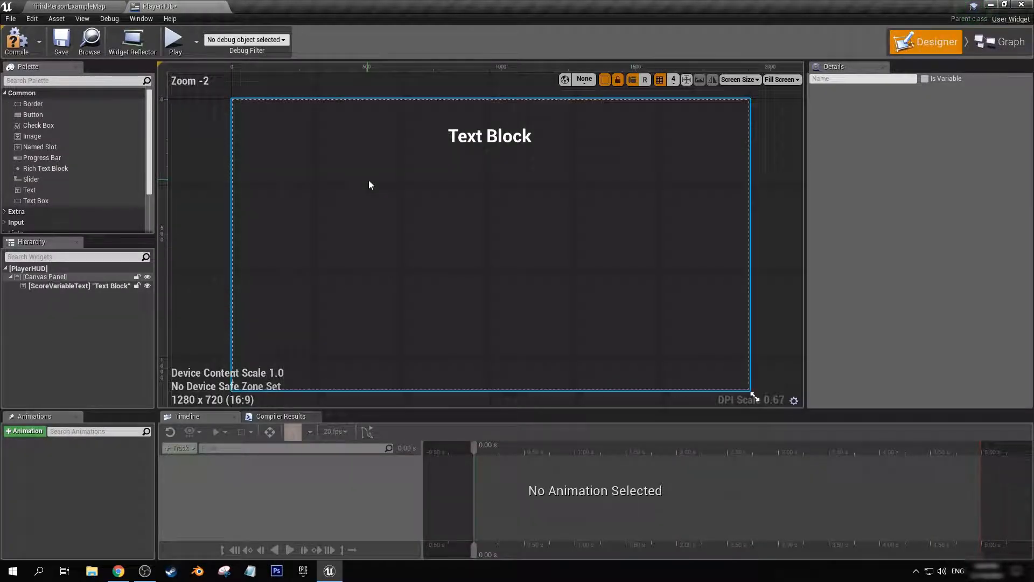
click(94, 285)
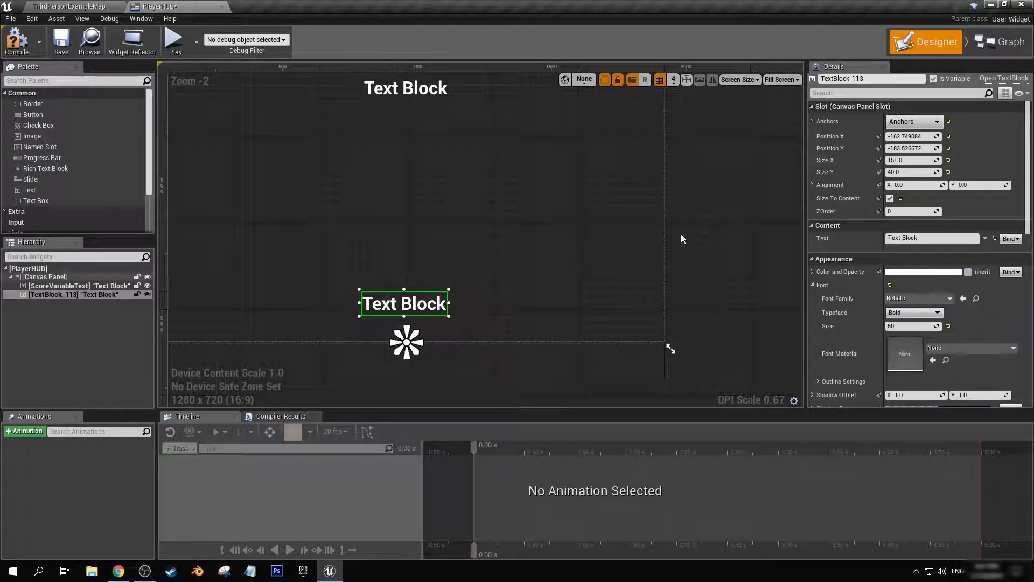
click(1011, 239)
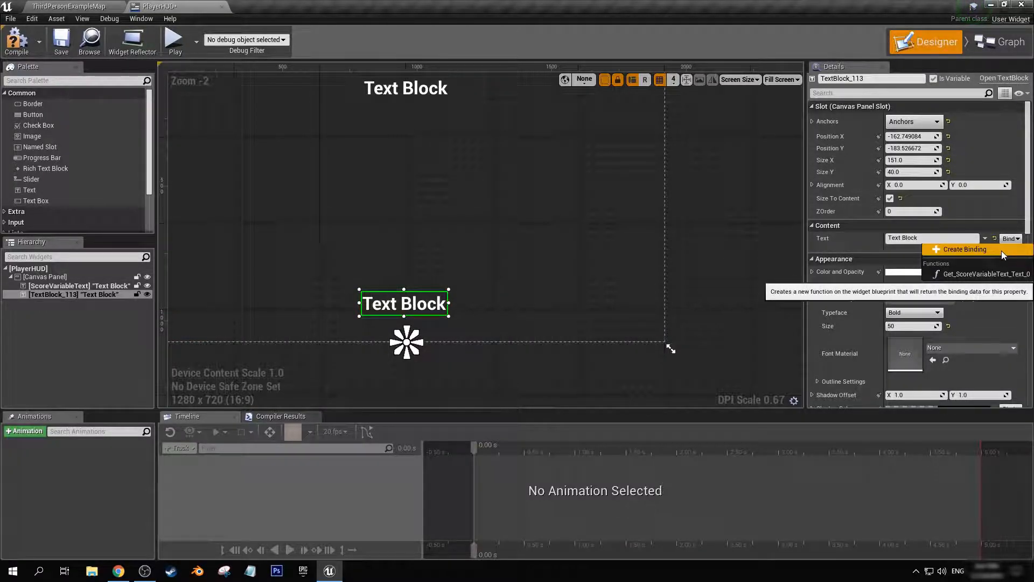
click(964, 249)
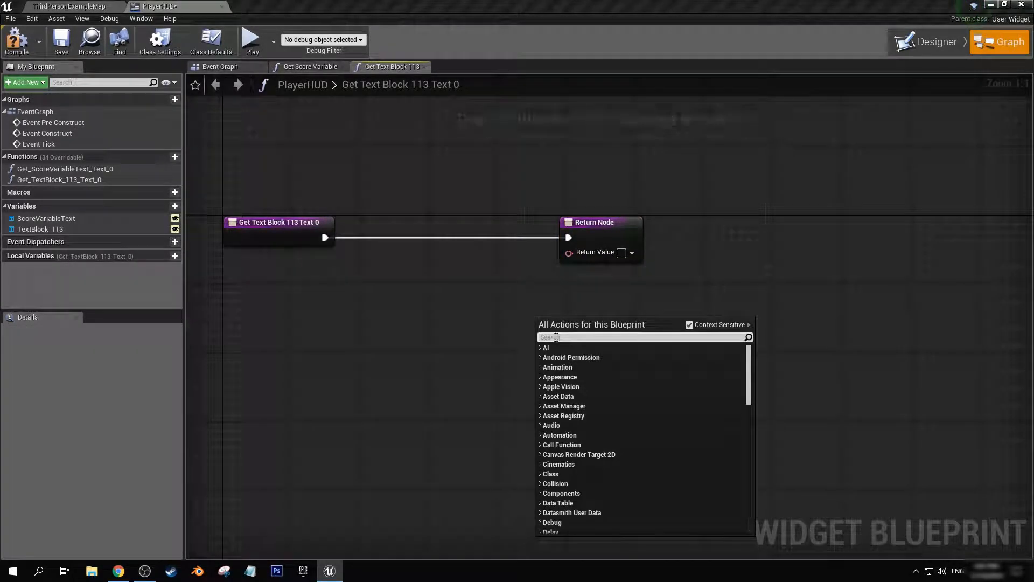
- Place a Format Text node under the entry node with format '{h}:{m}:{s}'
text(format tex)
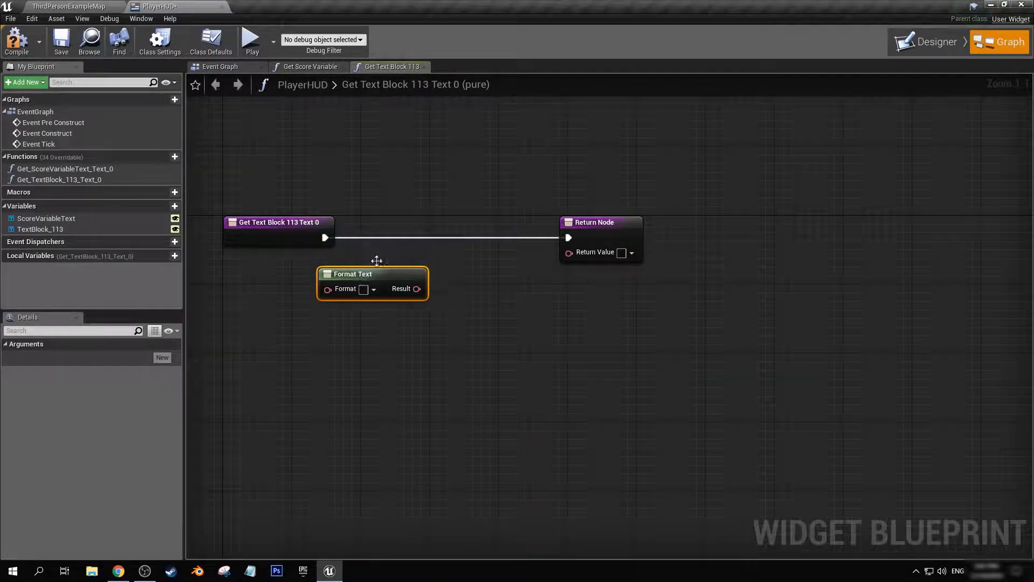
drag(353, 274, 361, 265)
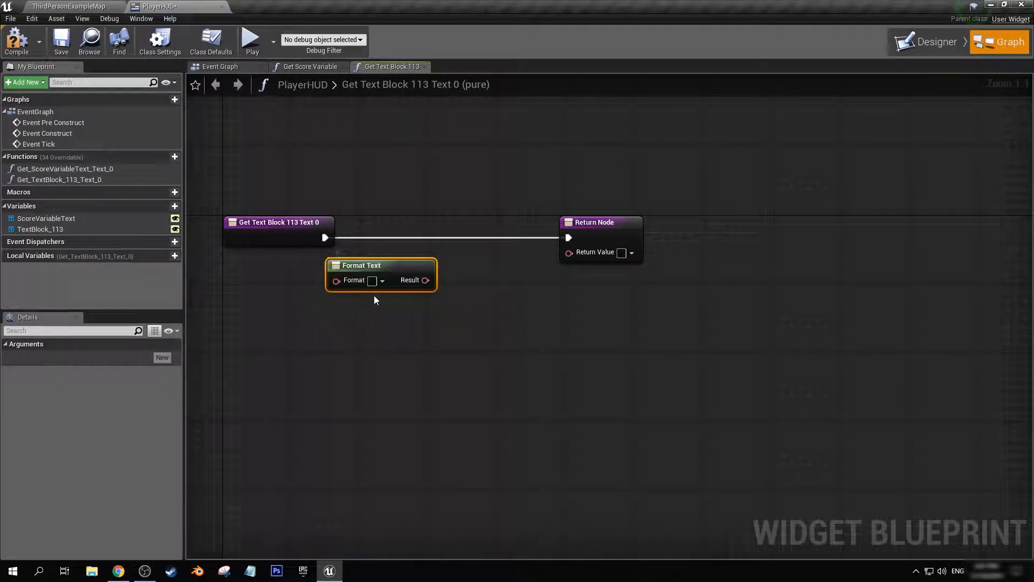
mouse_move(367, 265)
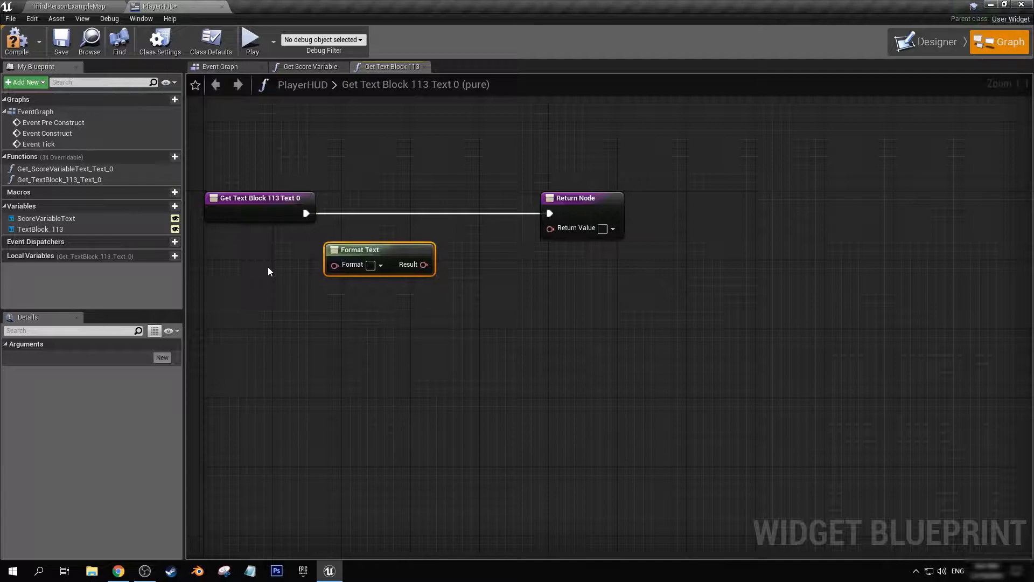
mouse_move(355, 310)
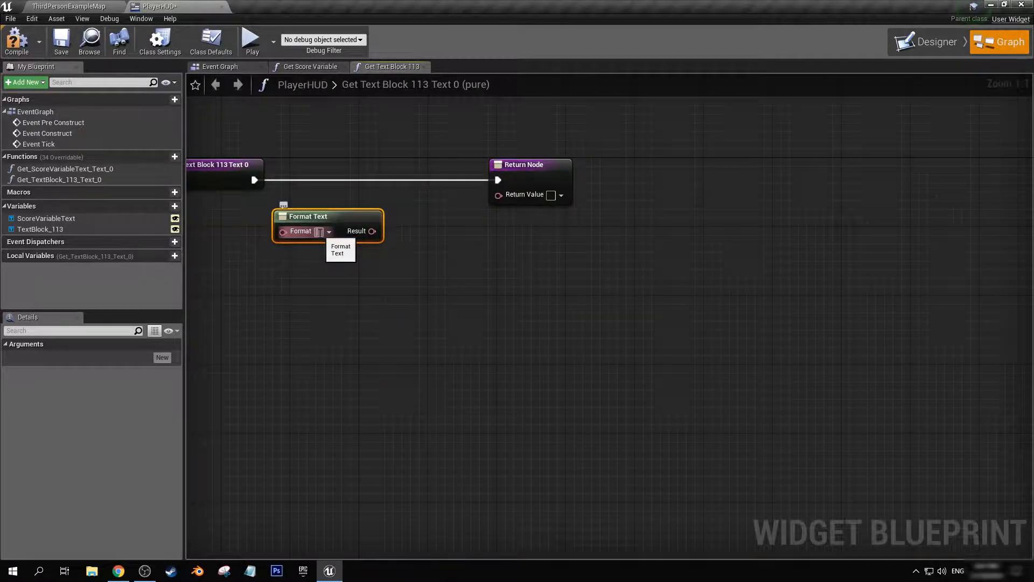
mouse_move(443, 271)
text({h)
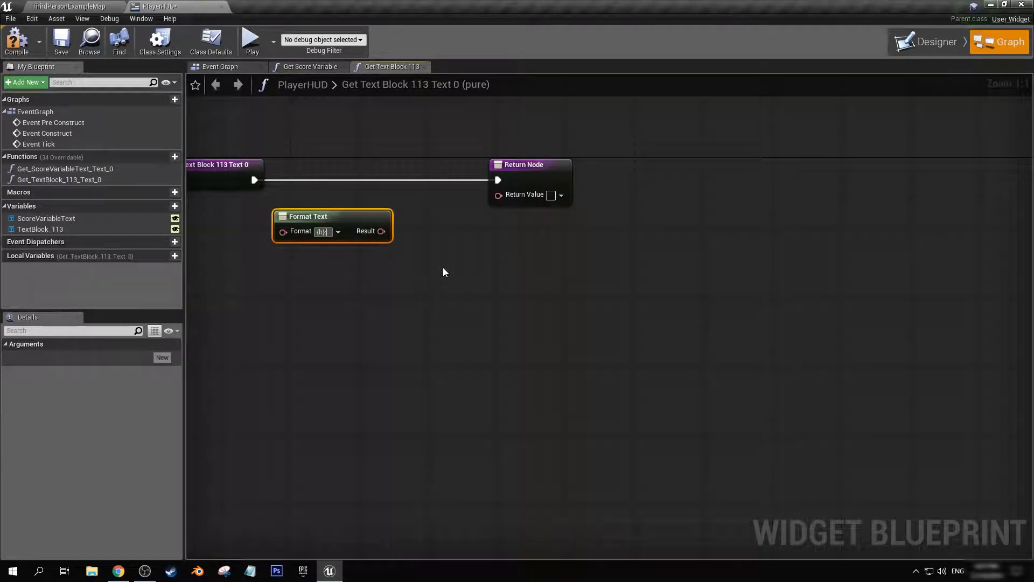
text({M)
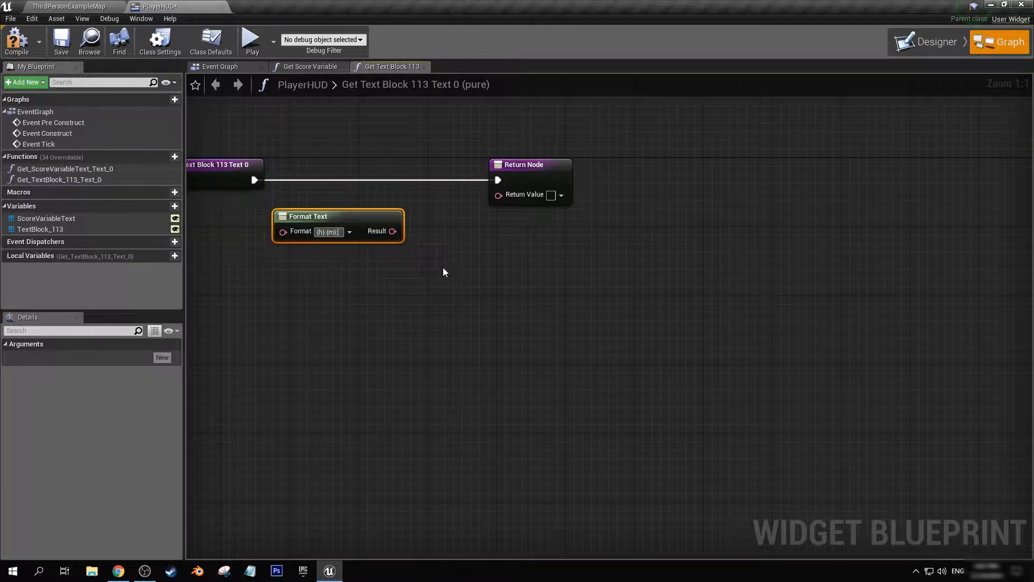
text({s})
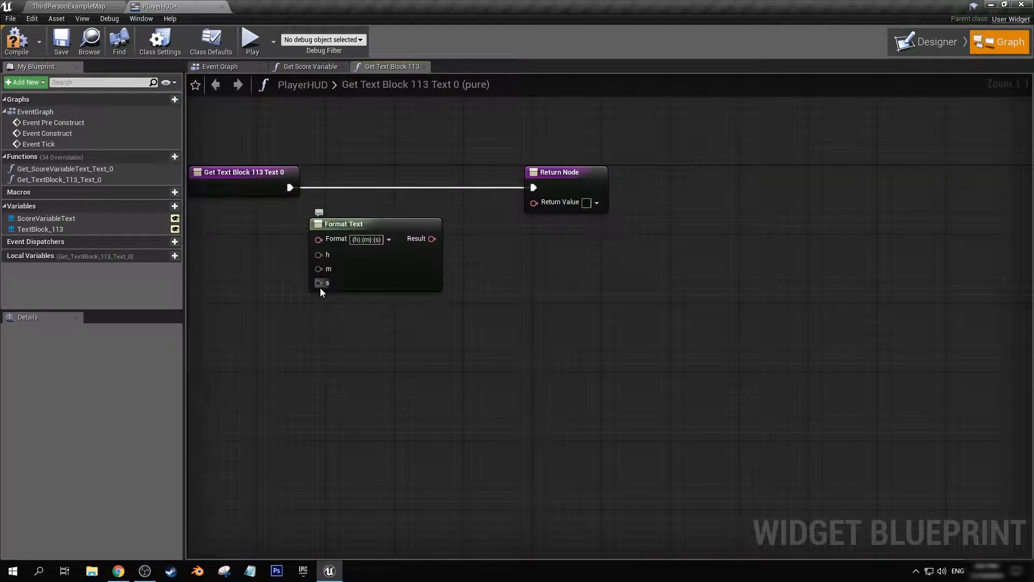
mouse_move(321, 283)
text(make liter)
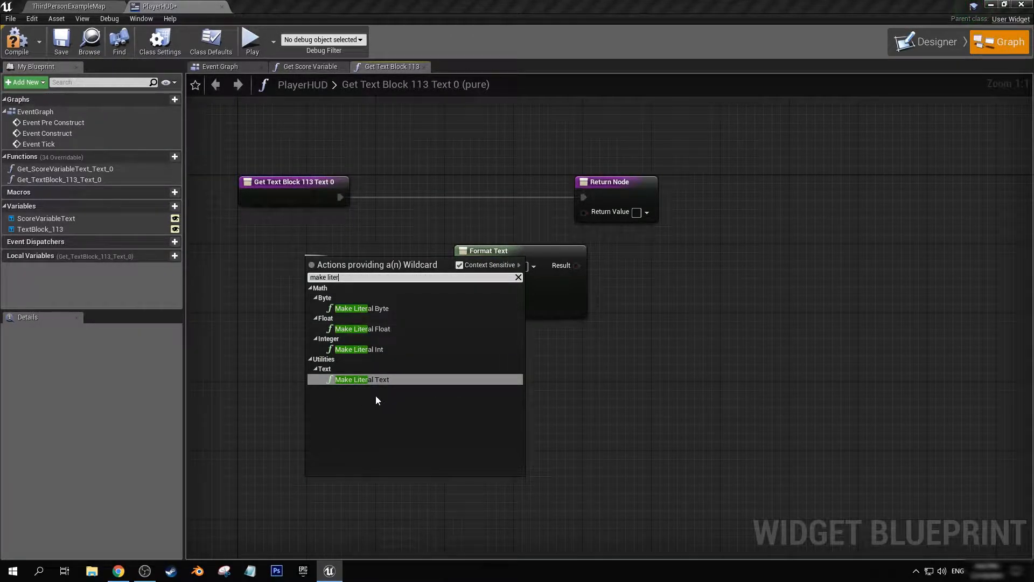
- Feed literal texts 08, 42 and 38 into the time format, then play to see 08:42:38
click(363, 379)
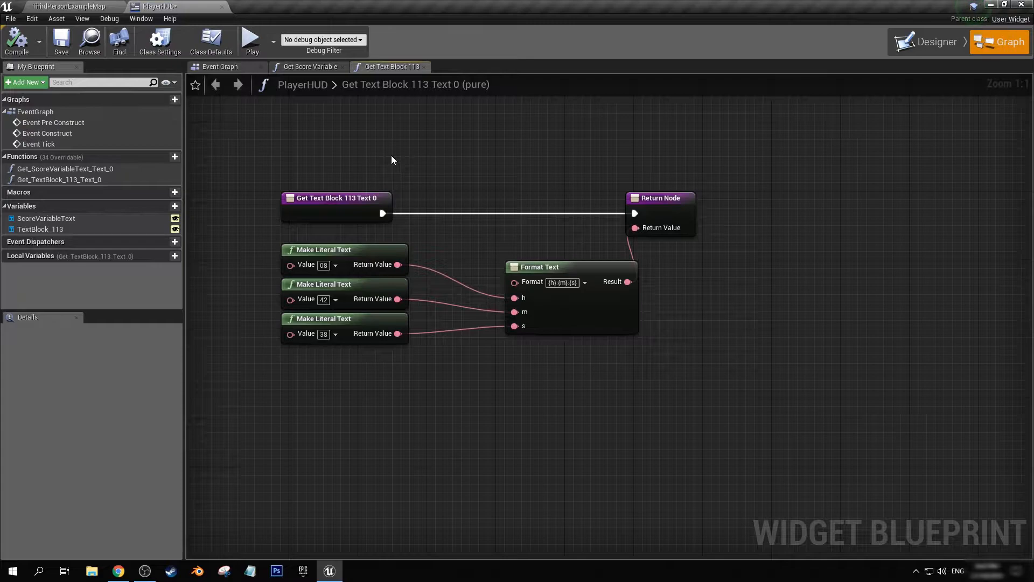
click(251, 40)
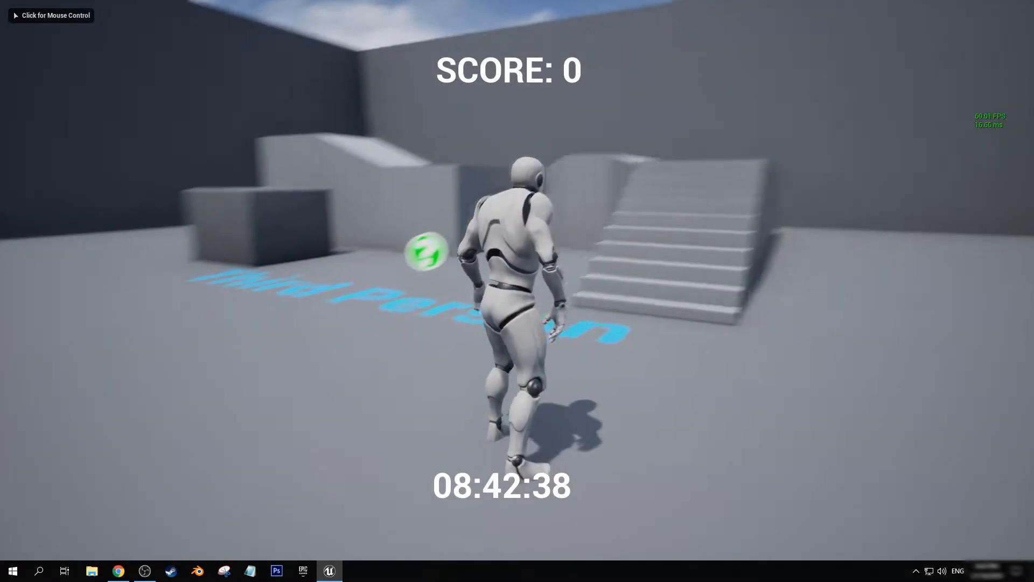